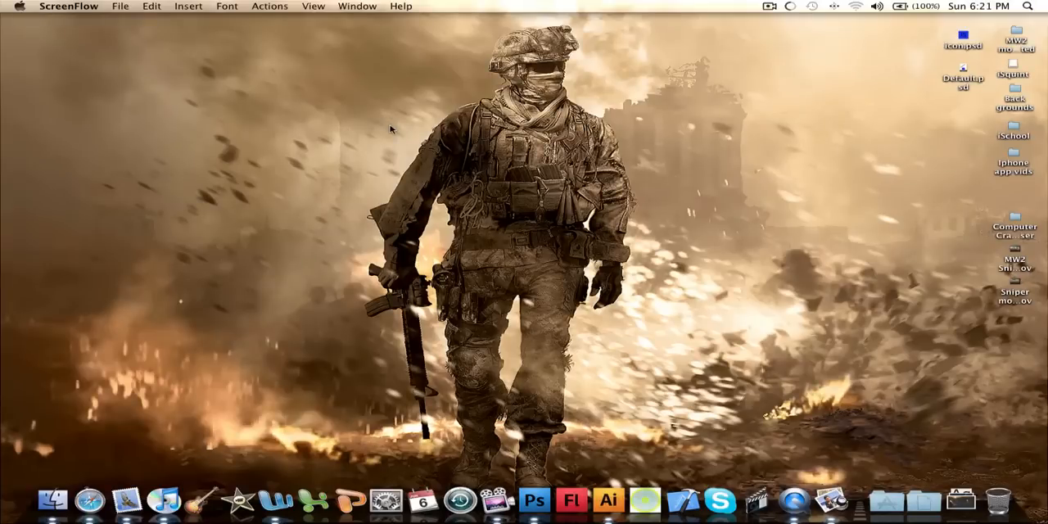
mouse_move(900, 308)
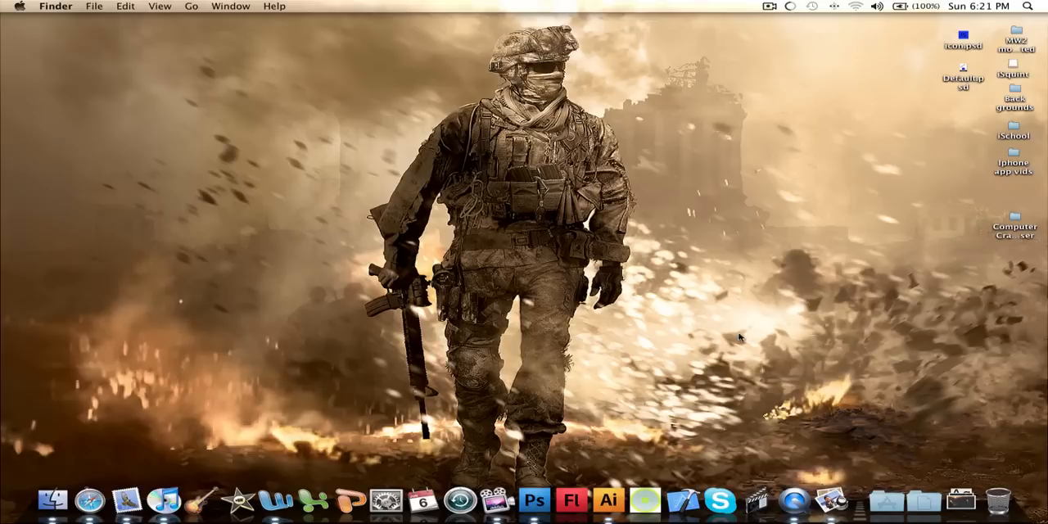
mouse_move(711, 410)
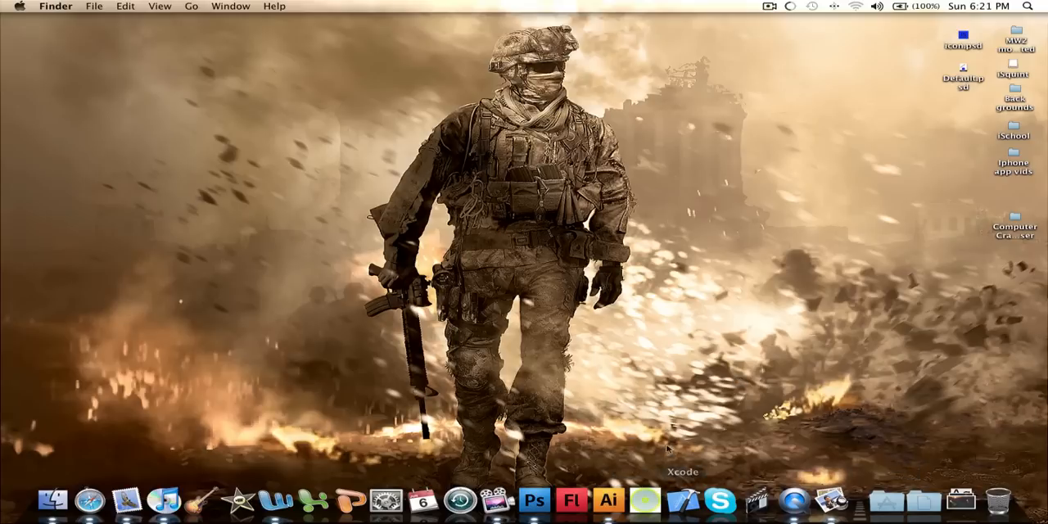
mouse_move(645, 413)
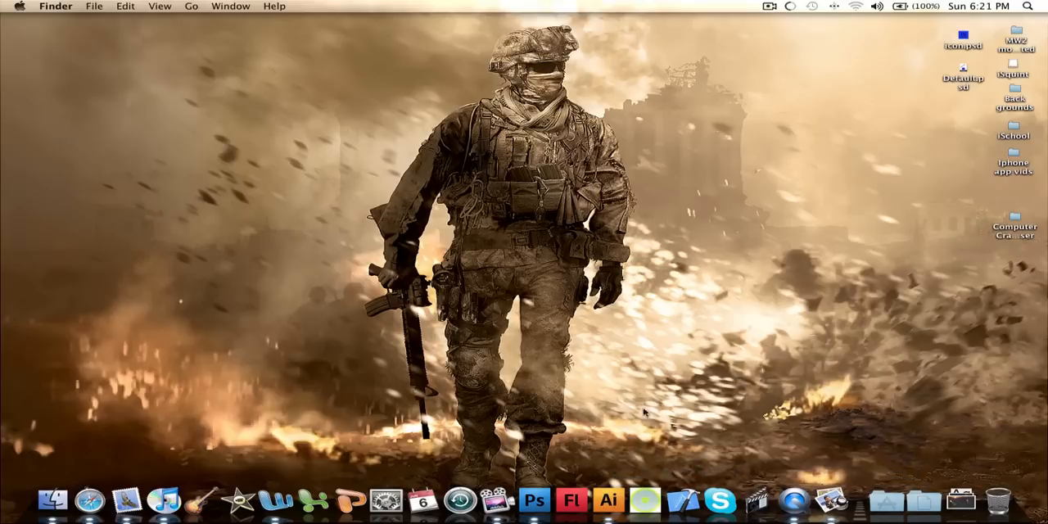
mouse_move(621, 331)
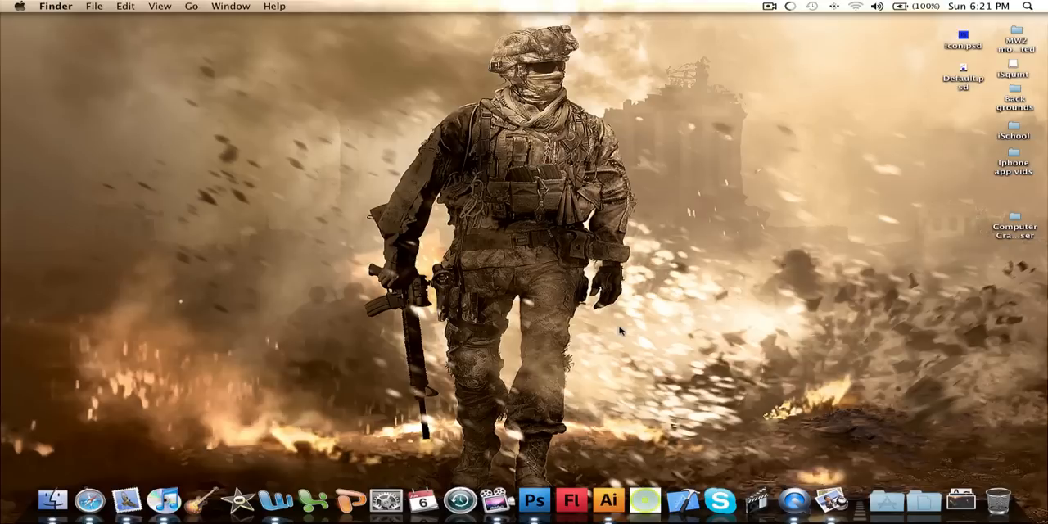
mouse_move(719, 501)
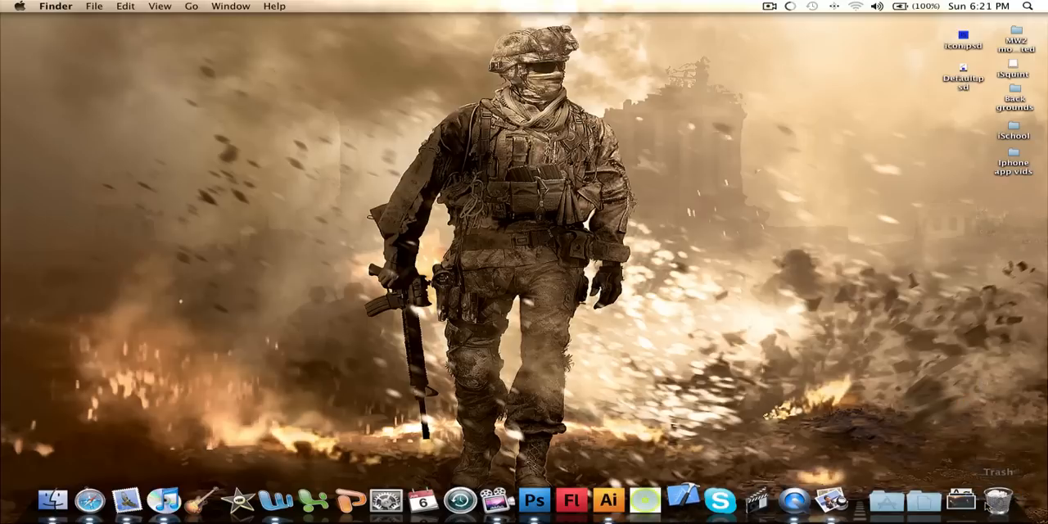
Move the leftover Computer Crasher project item from the desktop to the Trash.
right_click(996, 498)
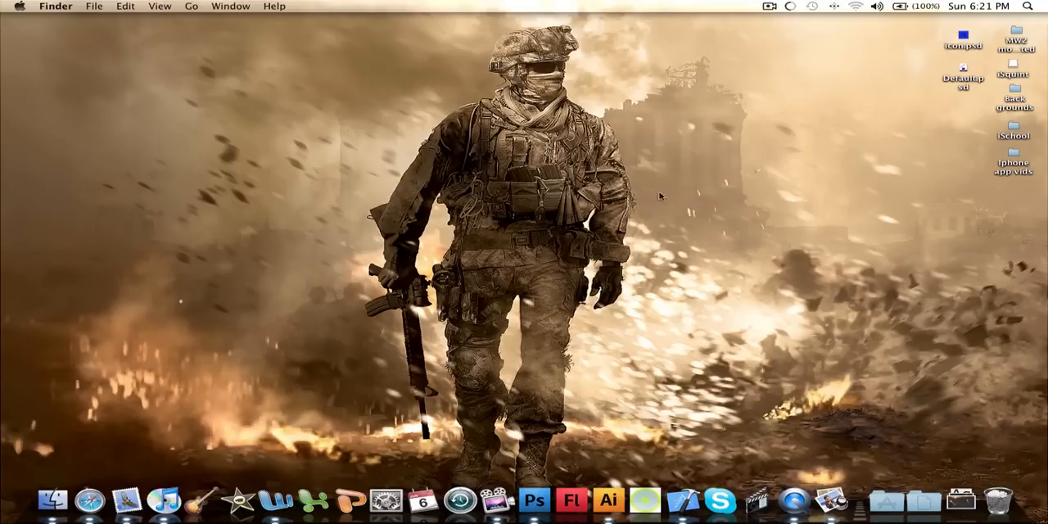
mouse_move(203, 42)
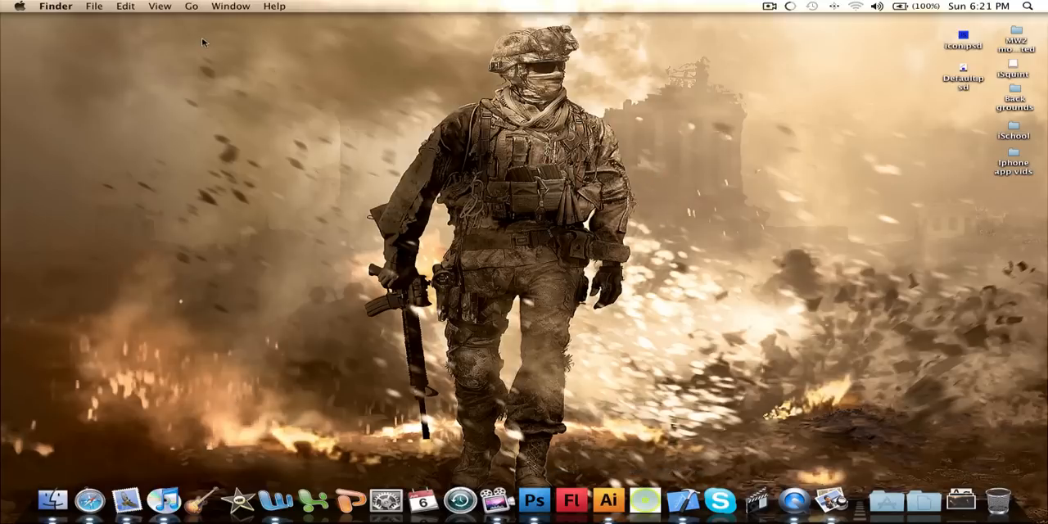
Launch Xcode from the Dock to begin a new project.
left_click(681, 501)
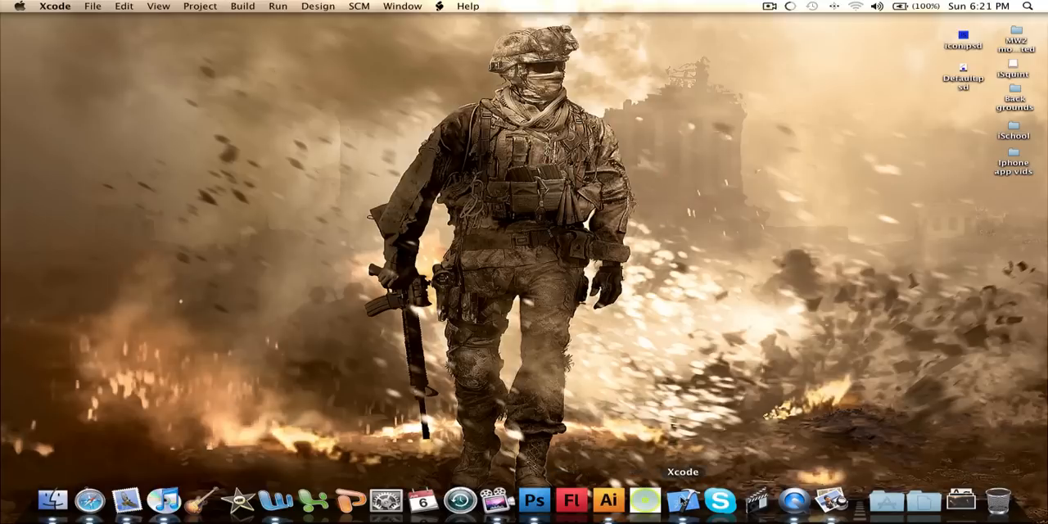
mouse_move(524, 370)
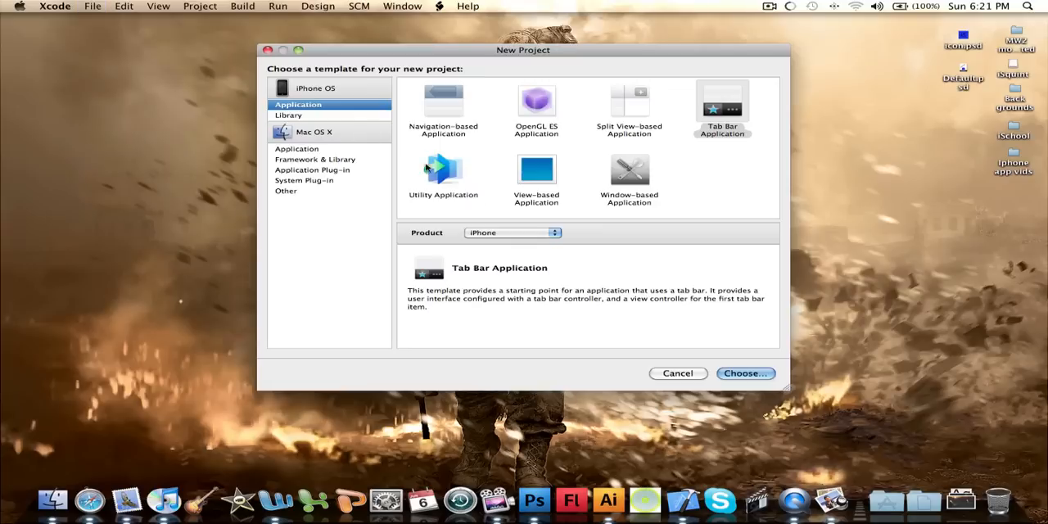
mouse_move(361, 128)
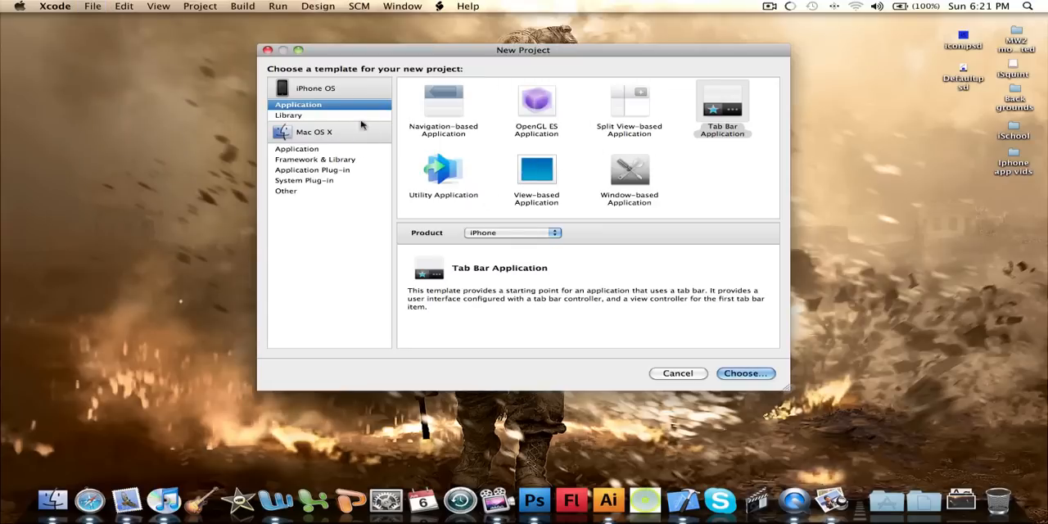
Choose the Cocoa Application template and name the project ComputerCrazyMan Webbrowser.
left_click(298, 148)
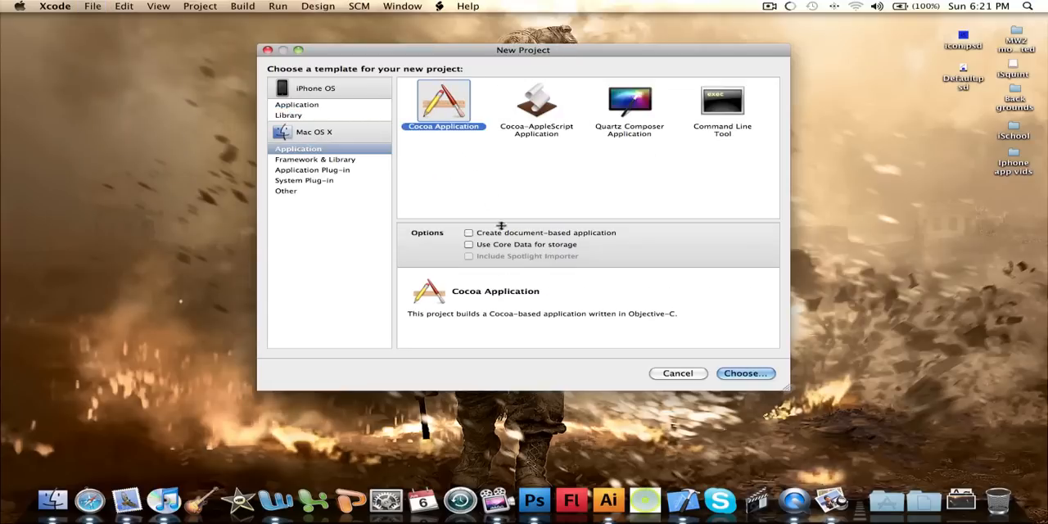
left_click(744, 374)
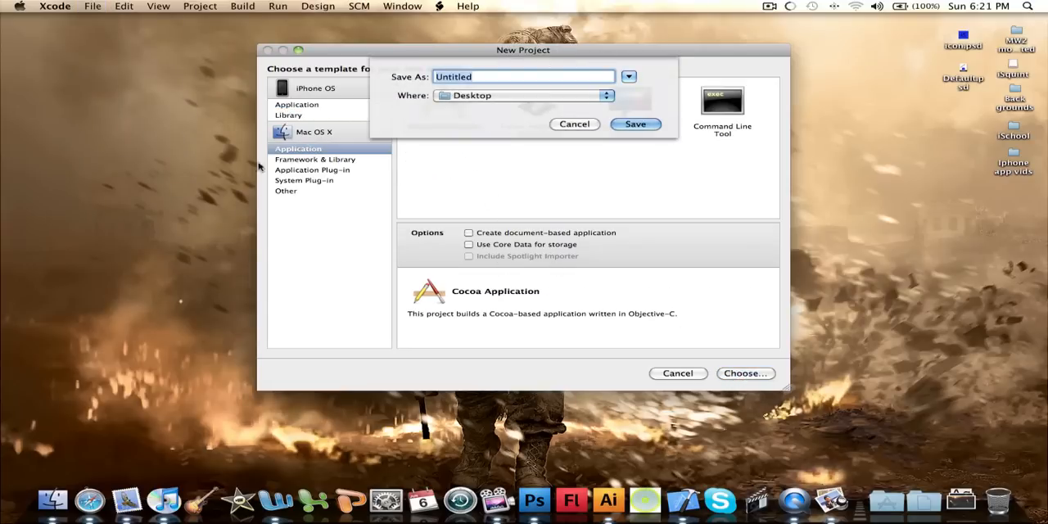
type("Co")
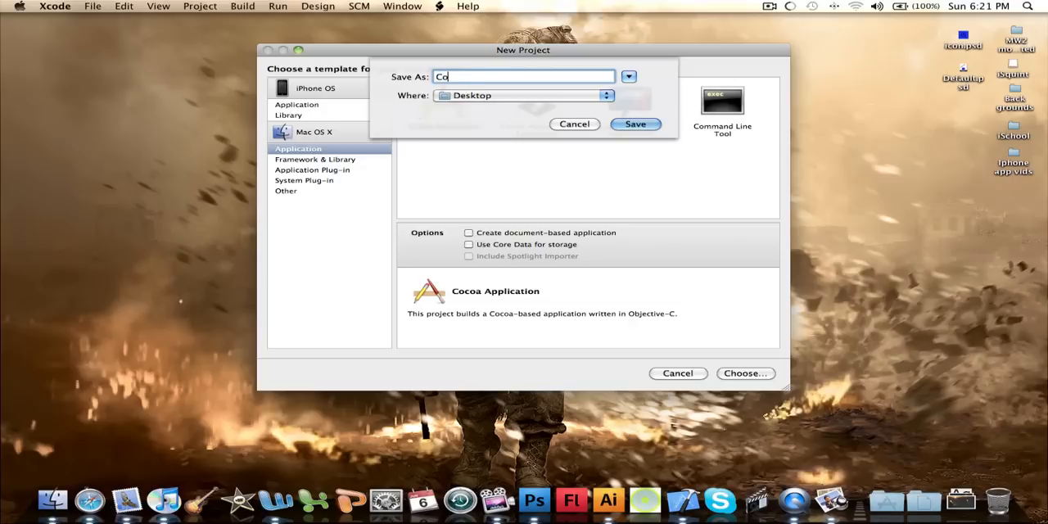
type("mputer")
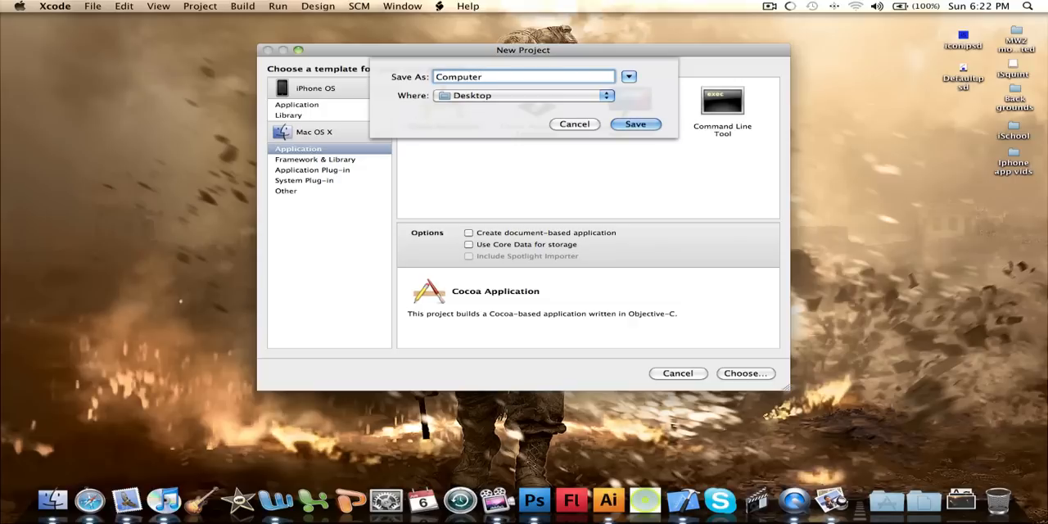
type("Cra")
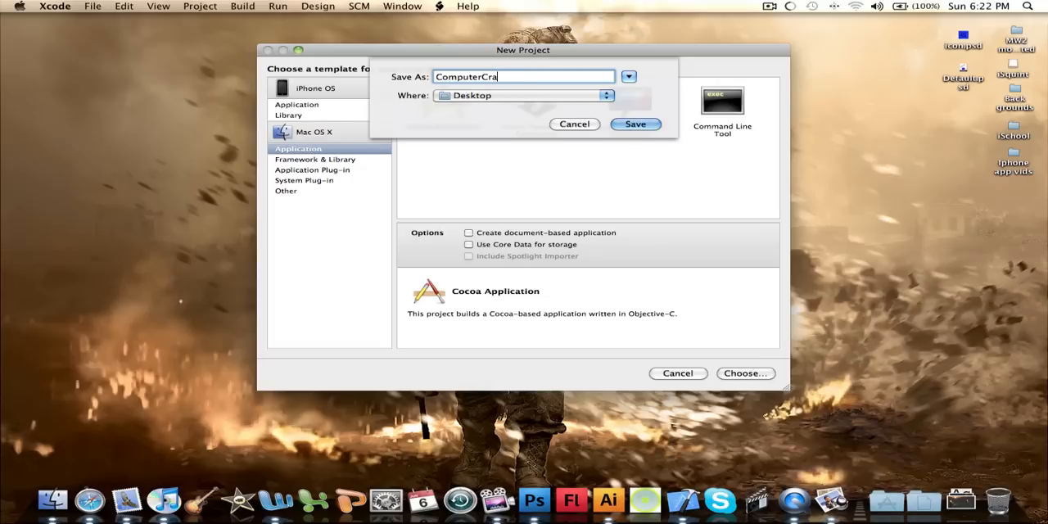
type("zy")
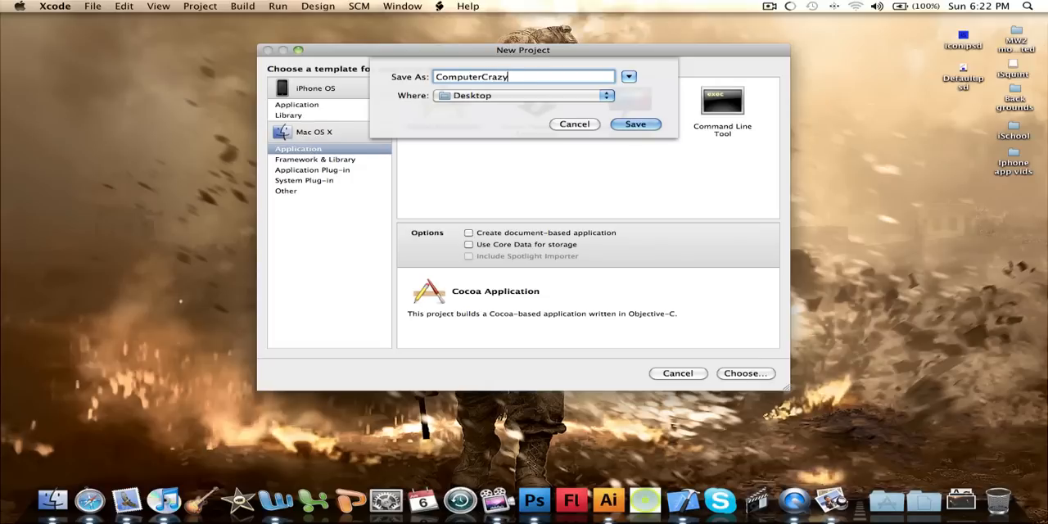
type("Man We")
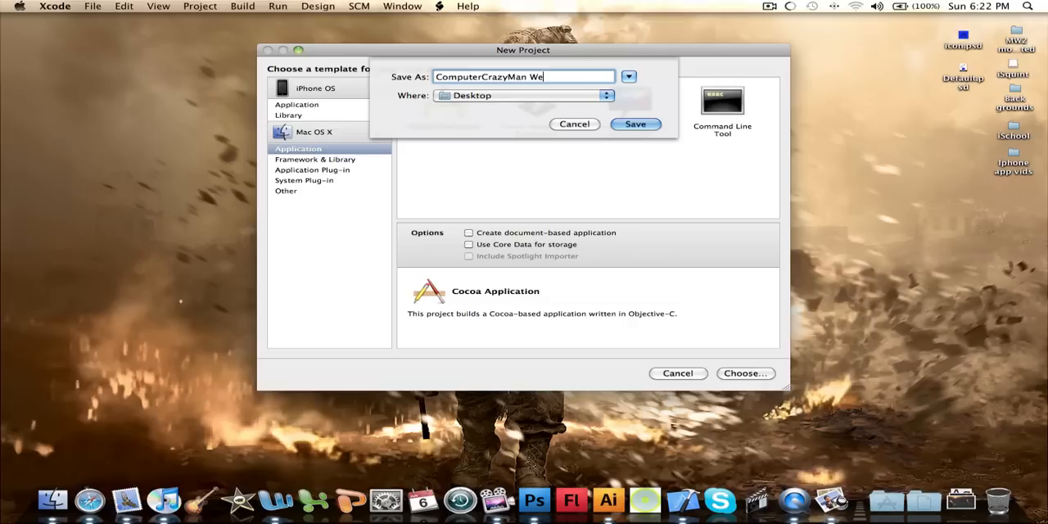
type("bbrowser")
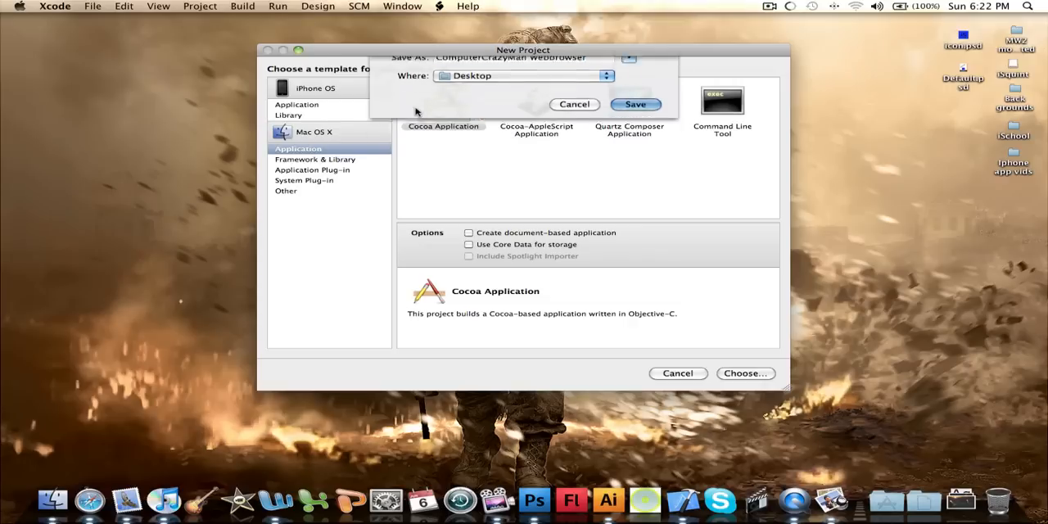
Save the project, maximize its window and bring up MainMenu.xib in Interface Builder.
left_click(635, 105)
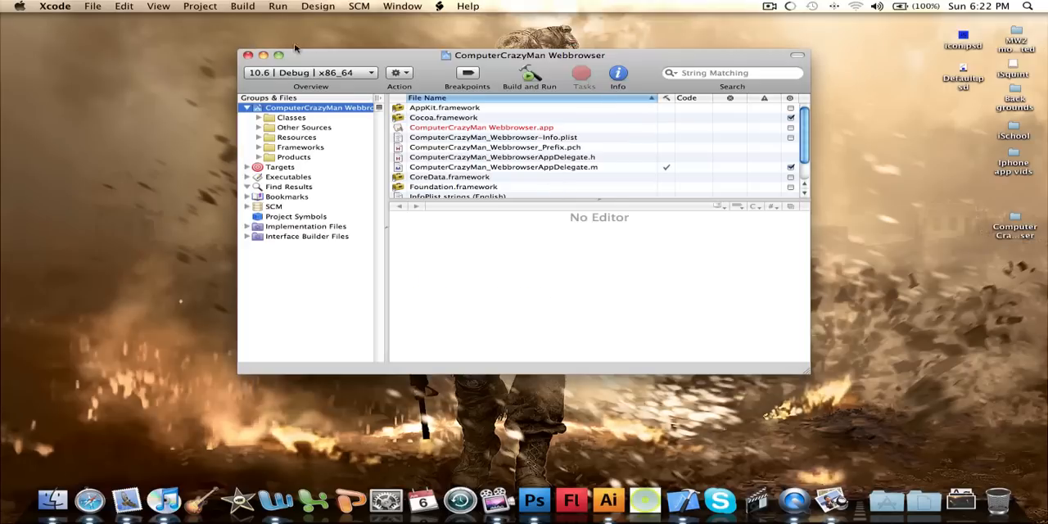
left_click(279, 55)
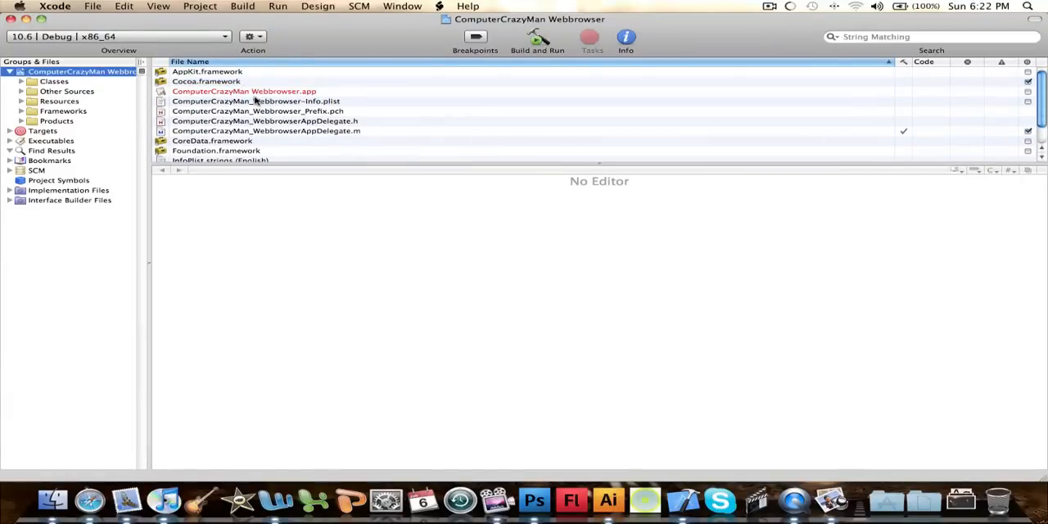
left_click(59, 101)
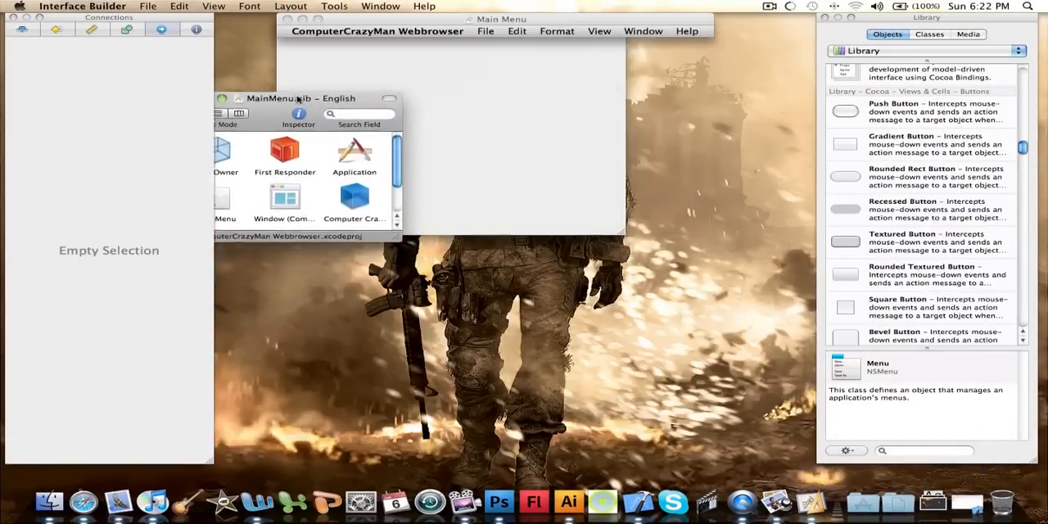
Move the xib window aside, close the Main Menu editor and stretch the app window to full screen.
left_click_drag(278, 98, 352, 82)
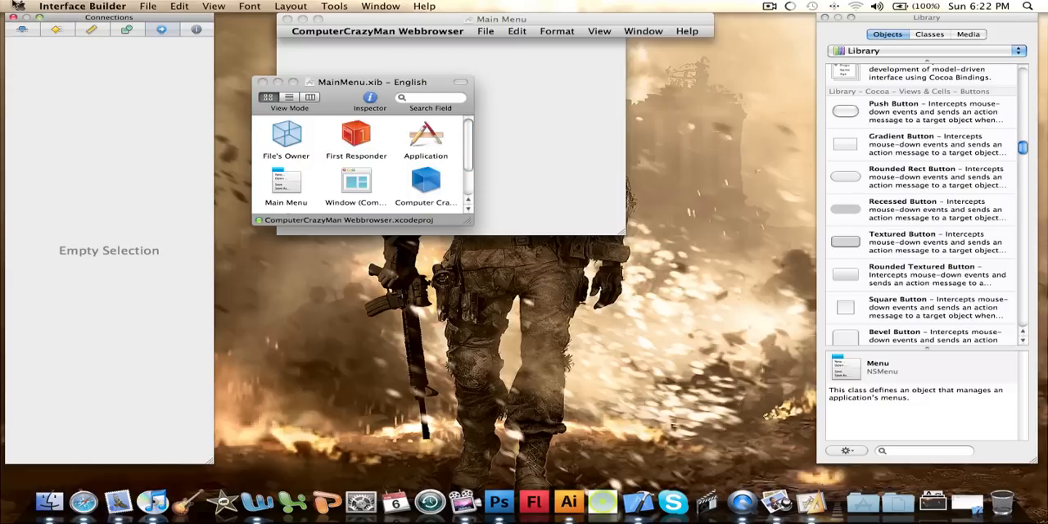
left_click_drag(373, 82, 347, 106)
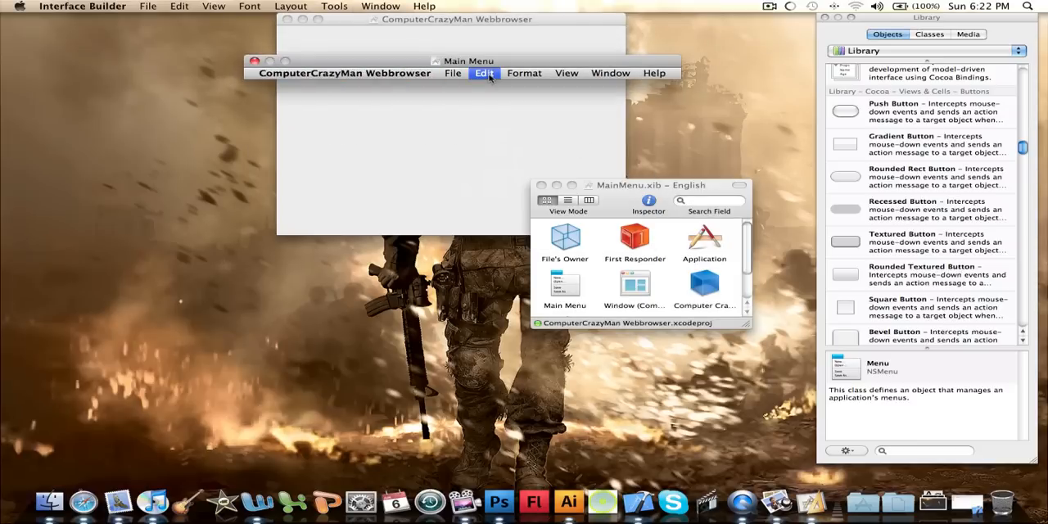
left_click(609, 72)
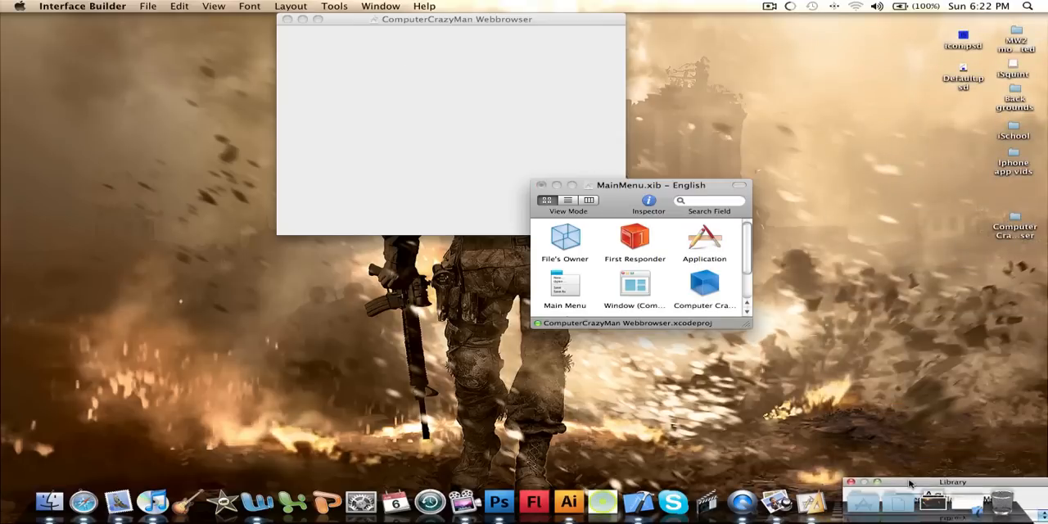
left_click_drag(649, 184, 220, 424)
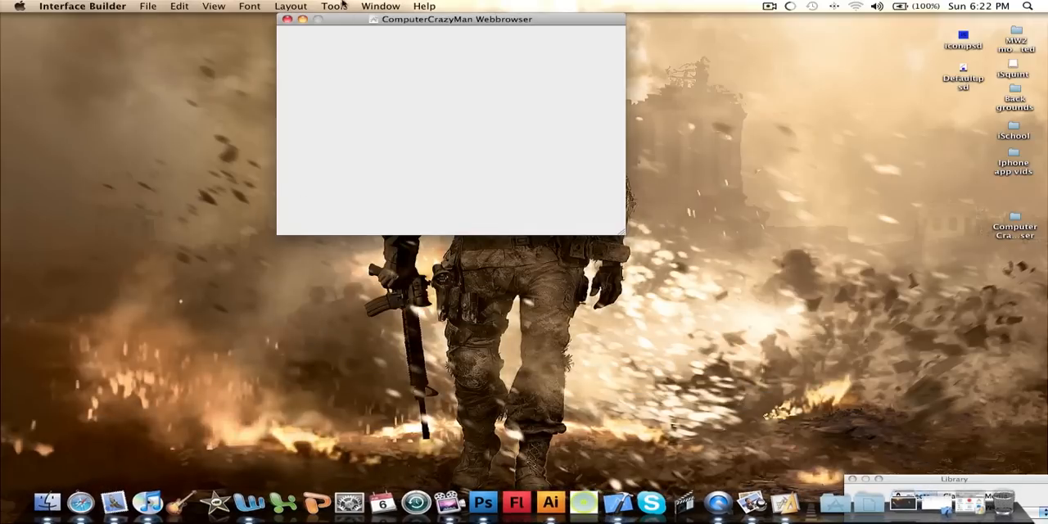
left_click_drag(456, 19, 181, 19)
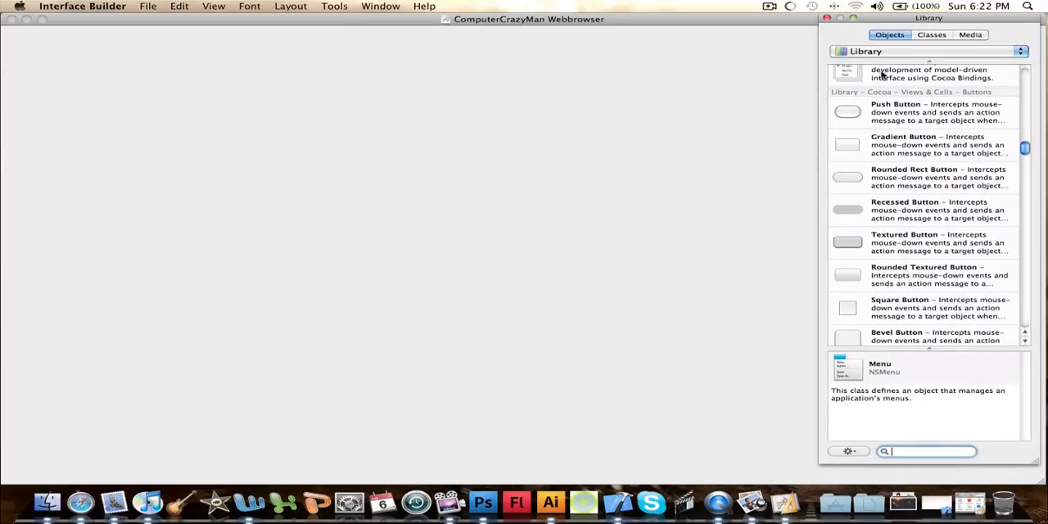
Place push buttons along the window top titled <, > and Reload.
left_click_drag(849, 111, 33, 46)
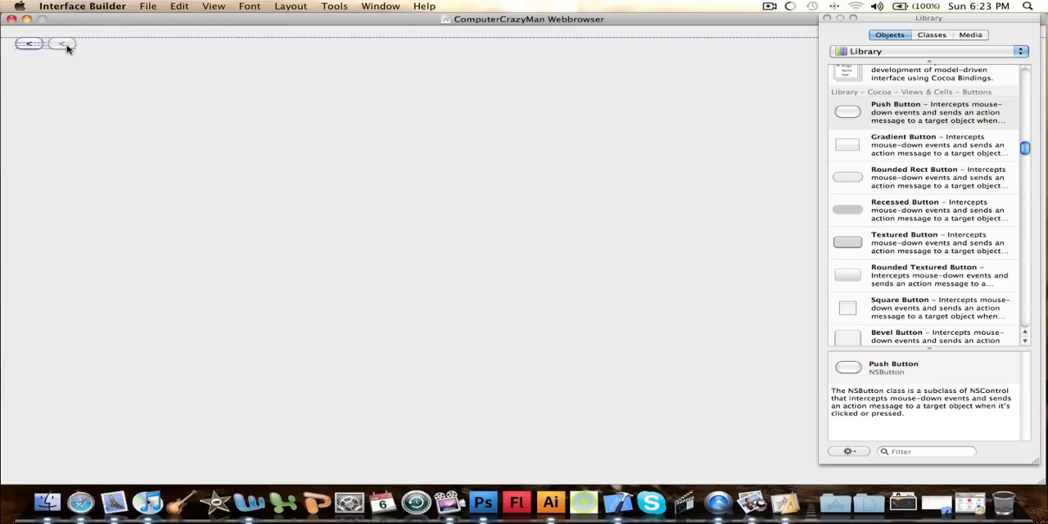
left_click(68, 43)
type("Re")
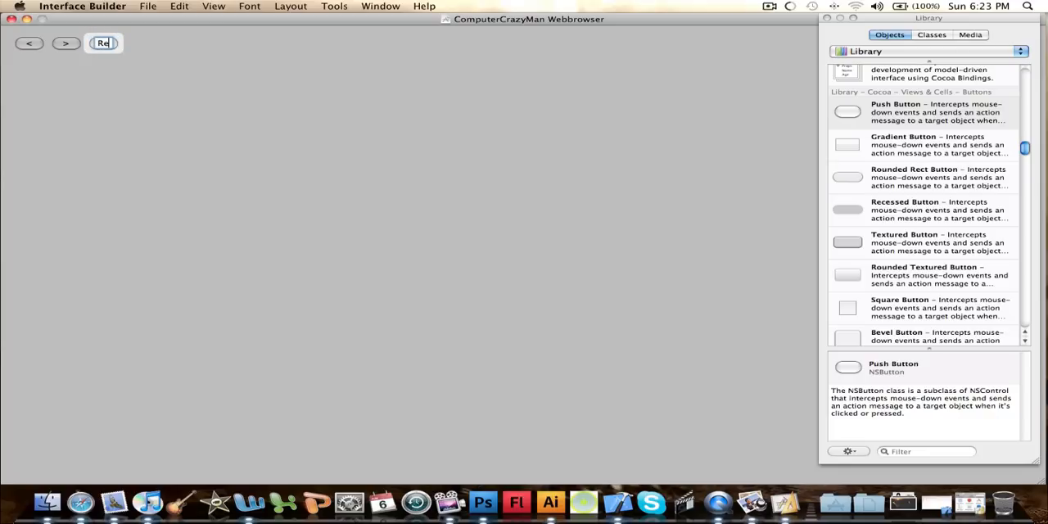
type("load")
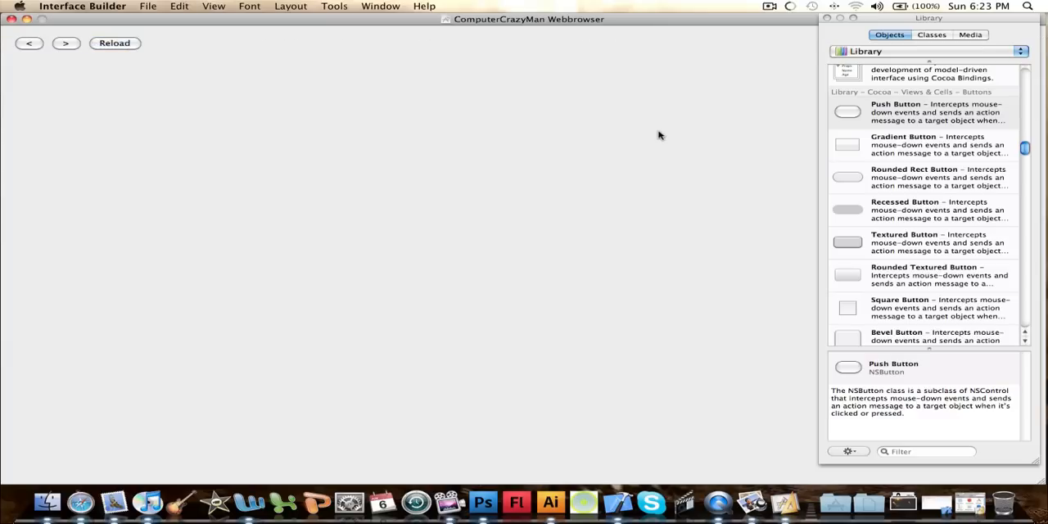
scroll("up", 3)
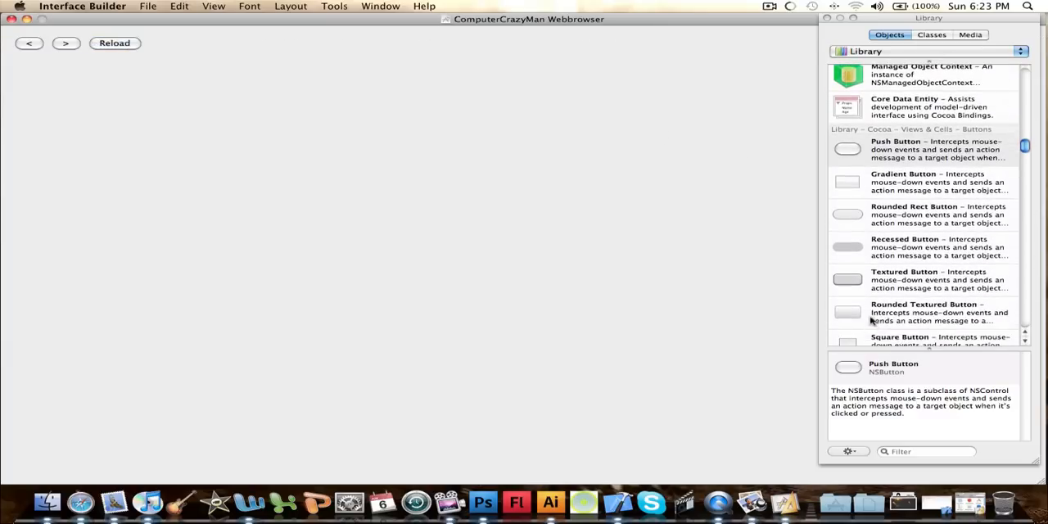
scroll("down", 3)
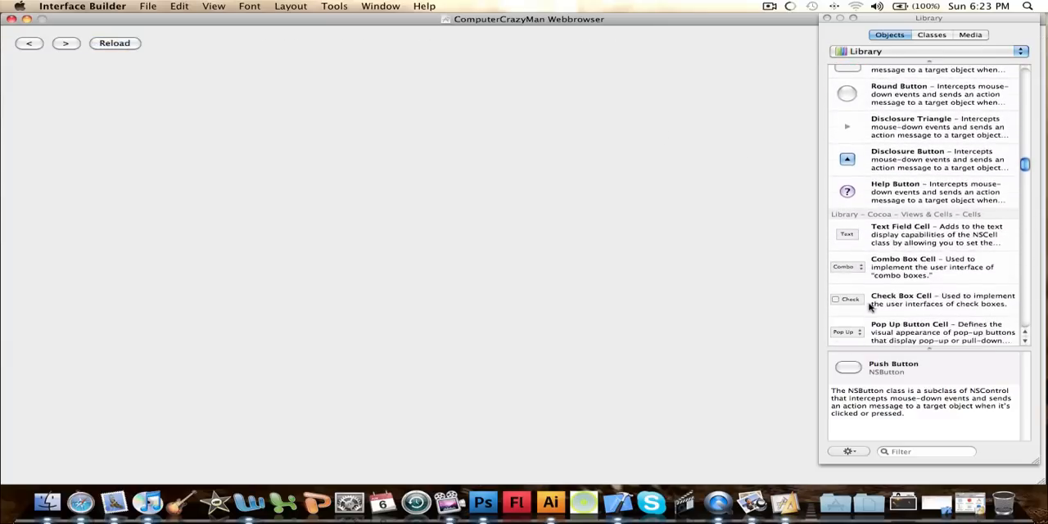
scroll("down", 3)
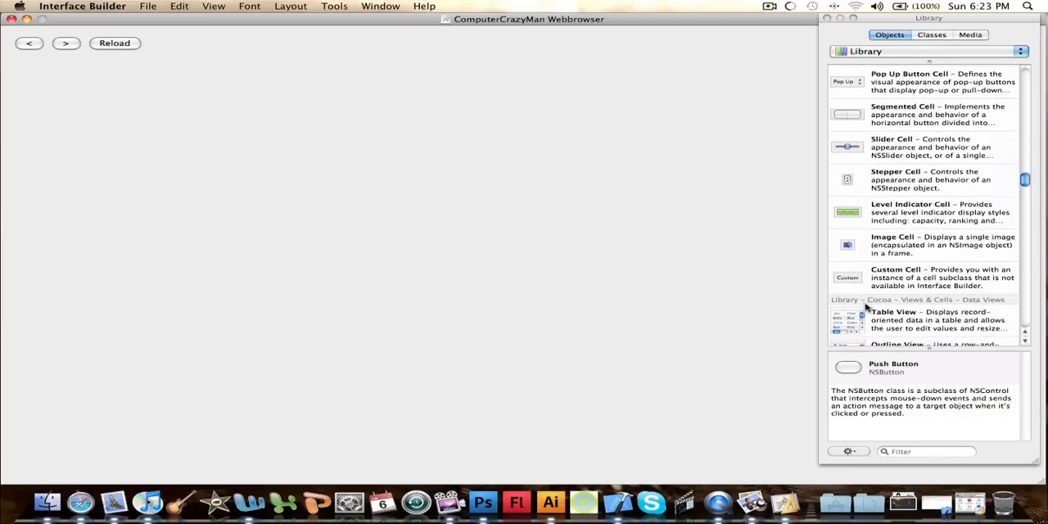
scroll("up", 3)
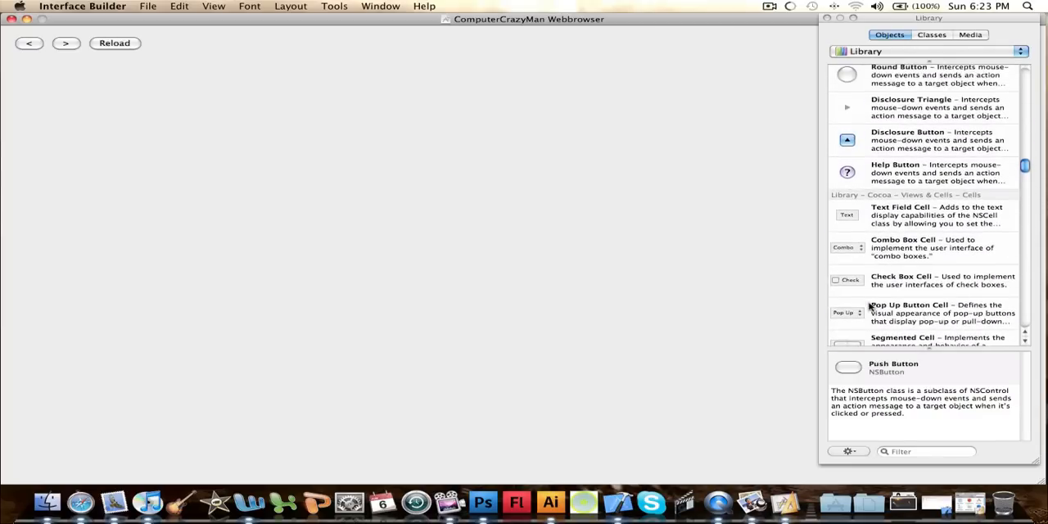
scroll("up", 3)
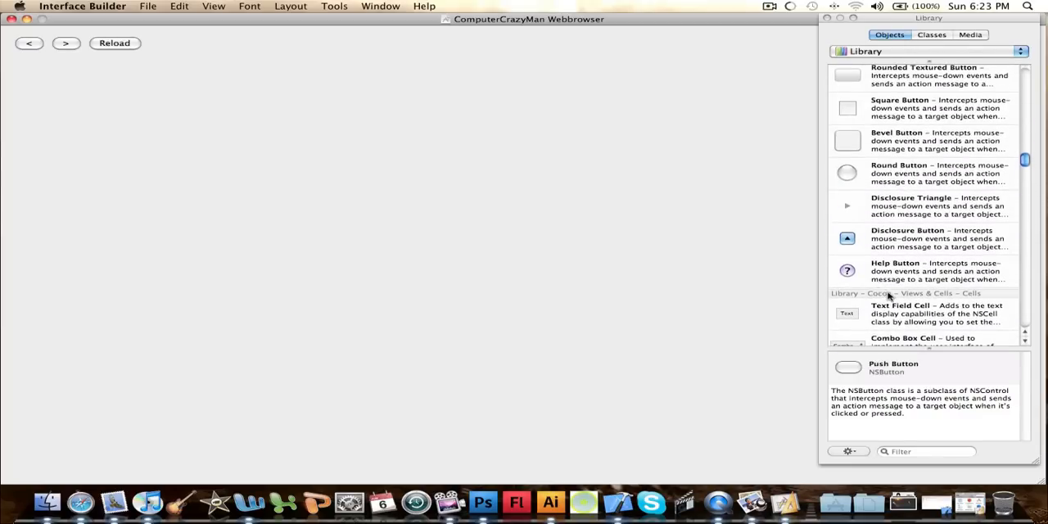
scroll("down", 3)
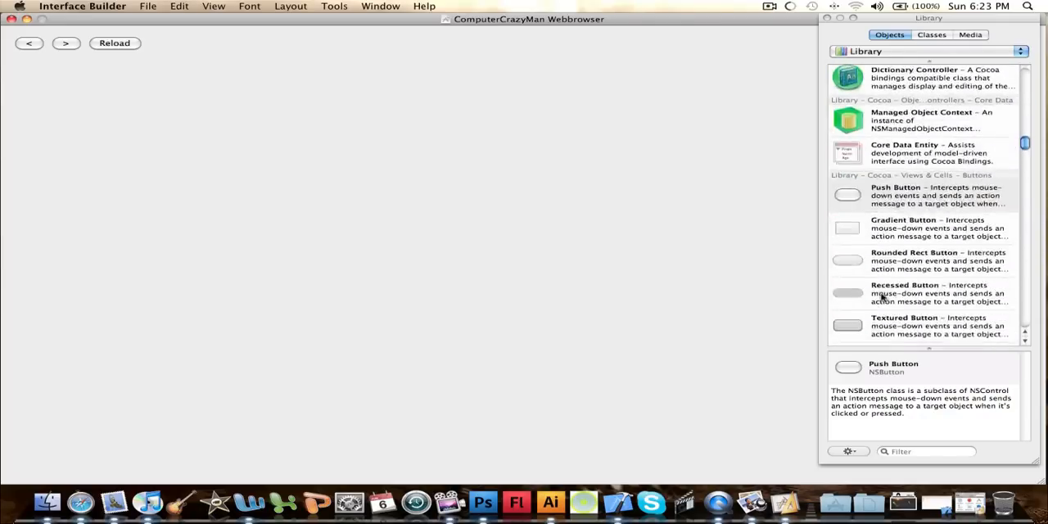
scroll("down", 3)
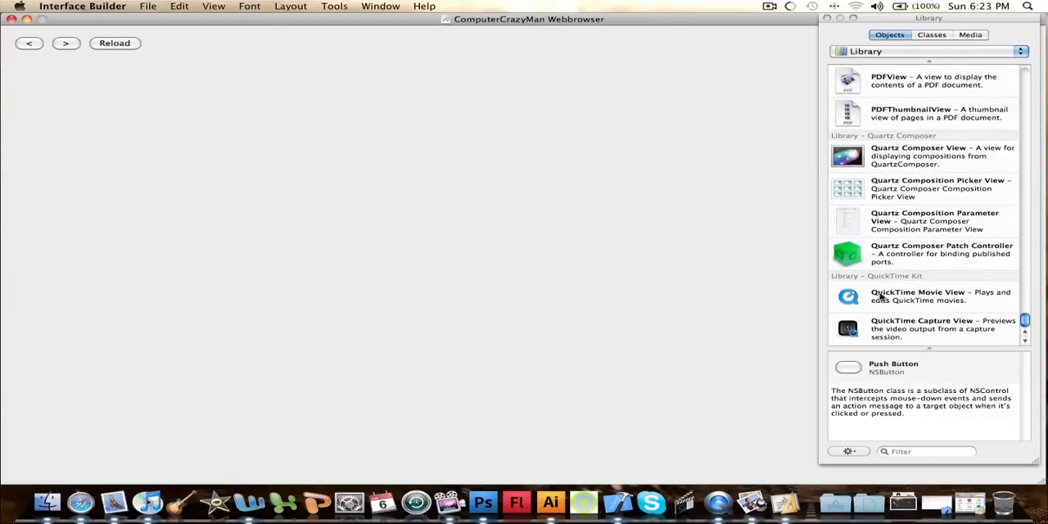
scroll("up", 3)
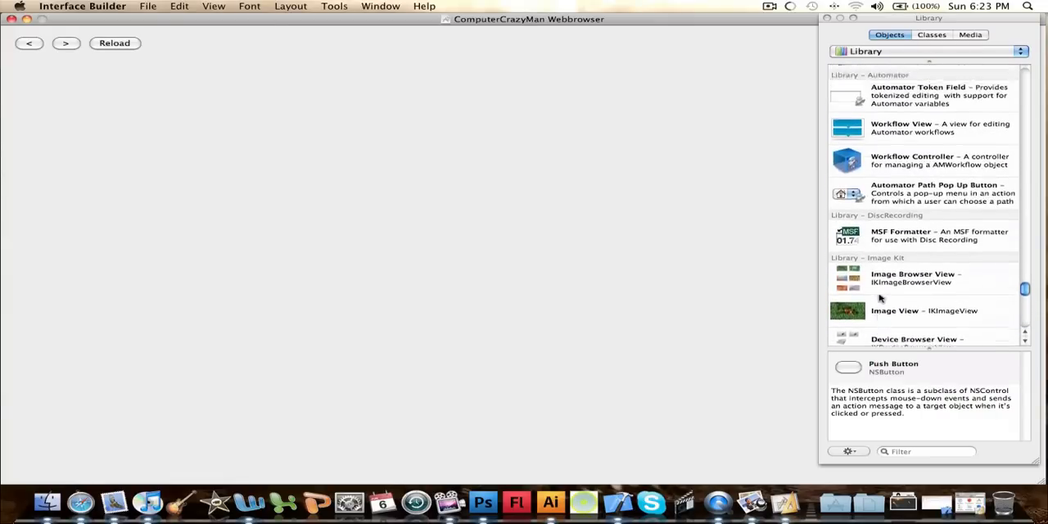
scroll("up", 3)
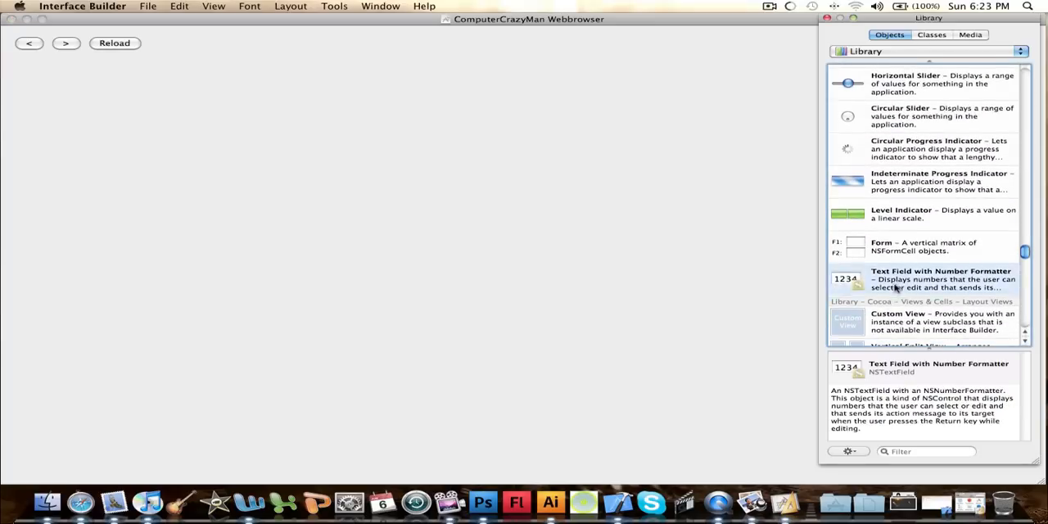
left_click_drag(849, 279, 180, 43)
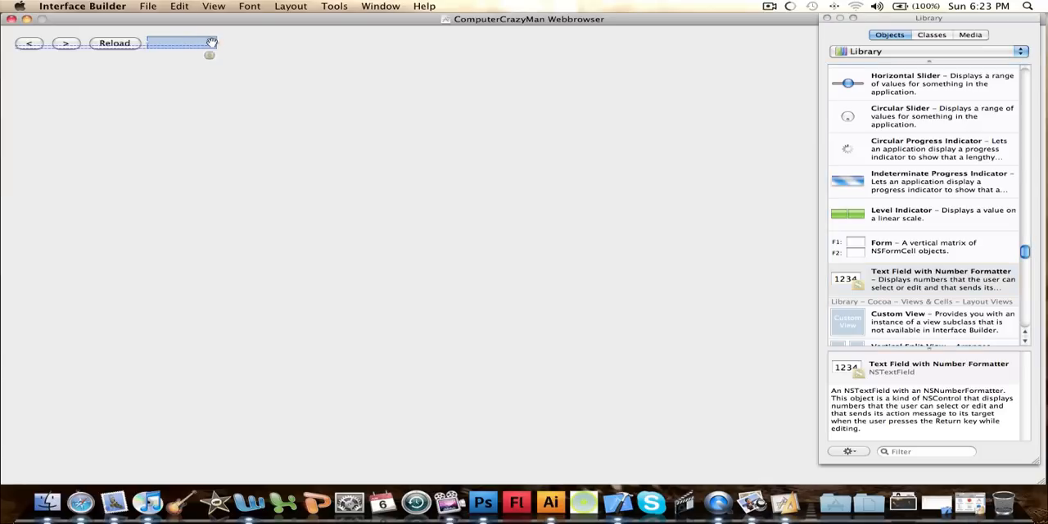
left_click_drag(211, 43, 811, 43)
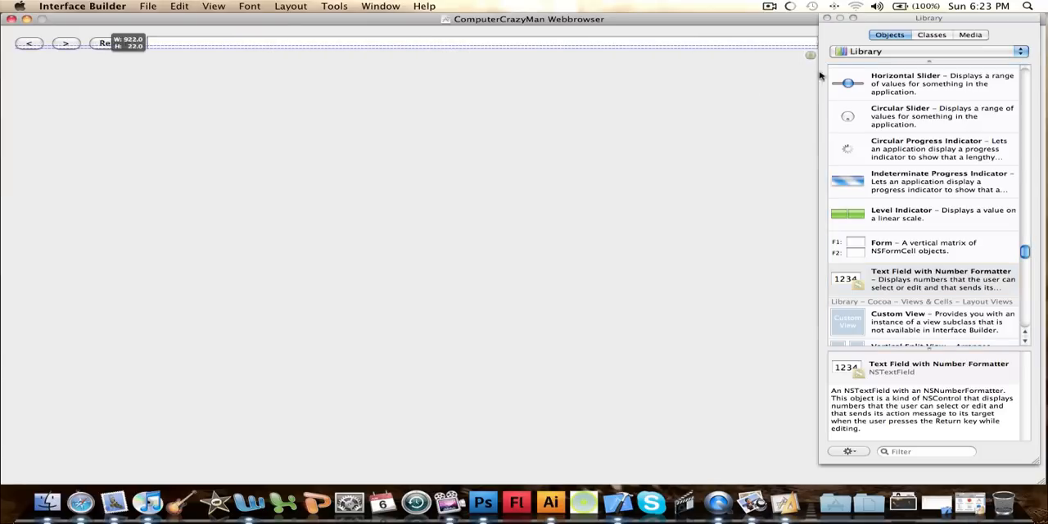
left_click_drag(927, 18, 907, 141)
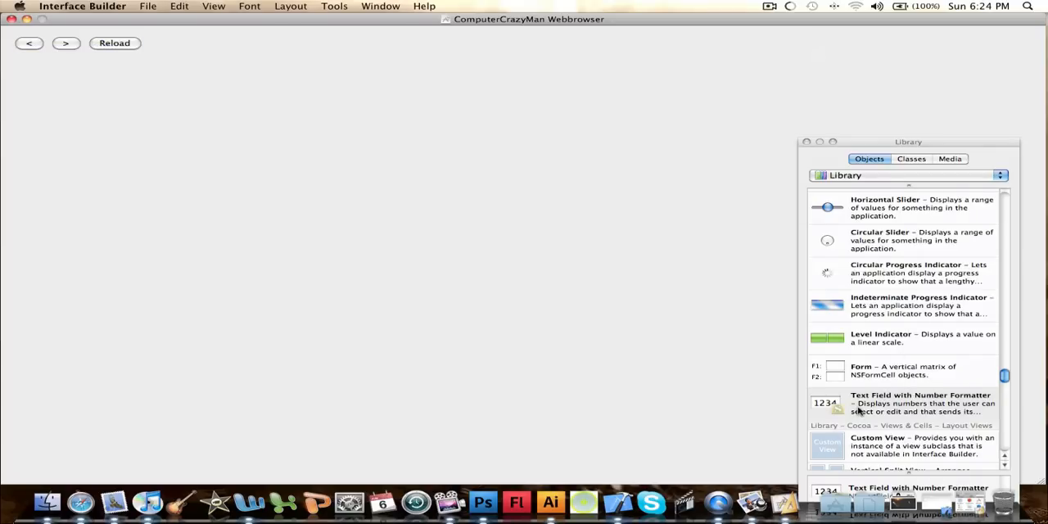
scroll("up", 3)
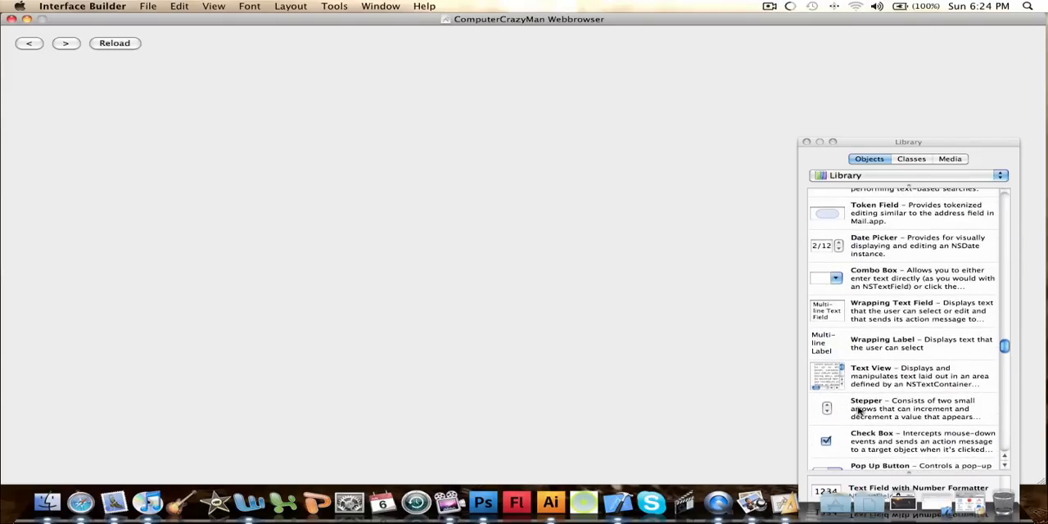
scroll("up", 3)
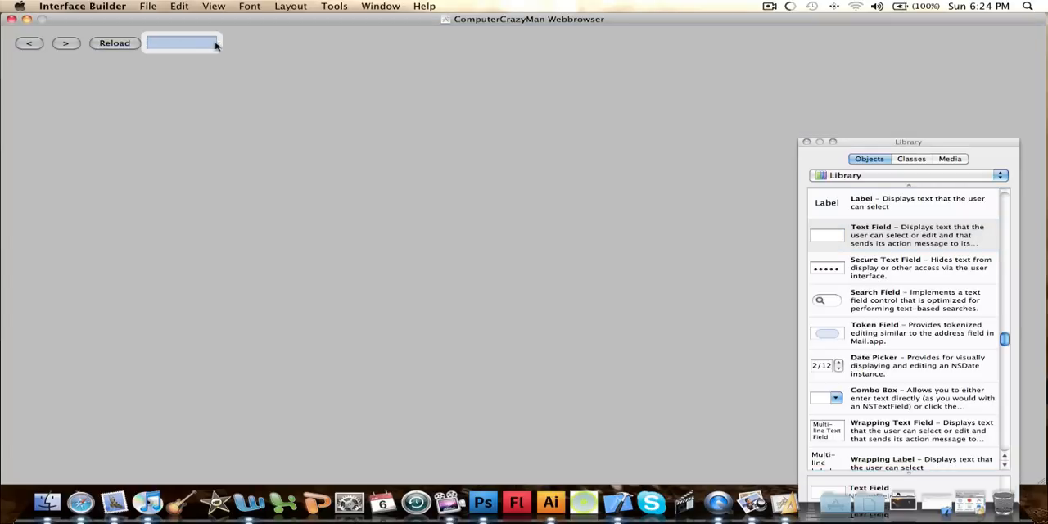
Place a text field beside Reload and stretch it across the window top as the address bar.
left_click_drag(219, 43, 479, 43)
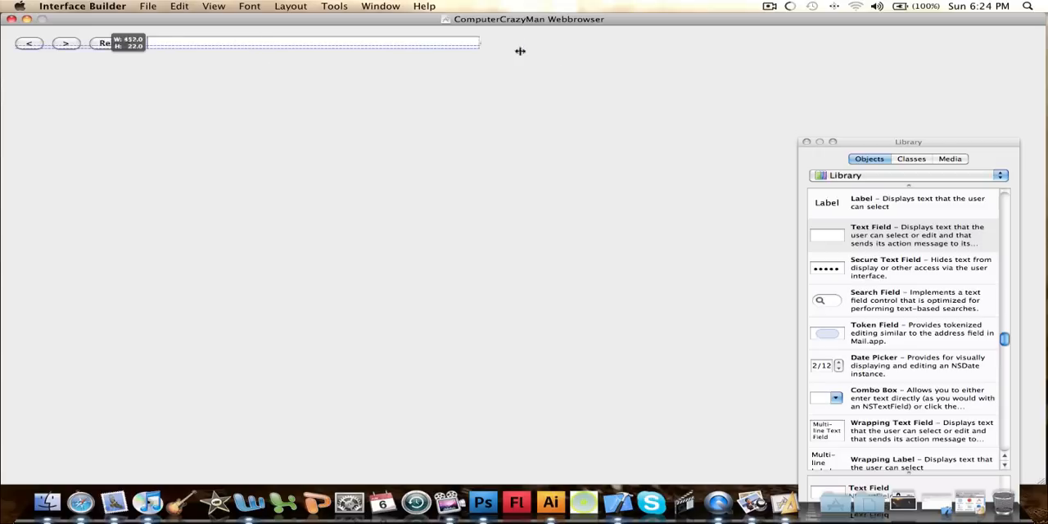
left_click_drag(478, 51, 827, 53)
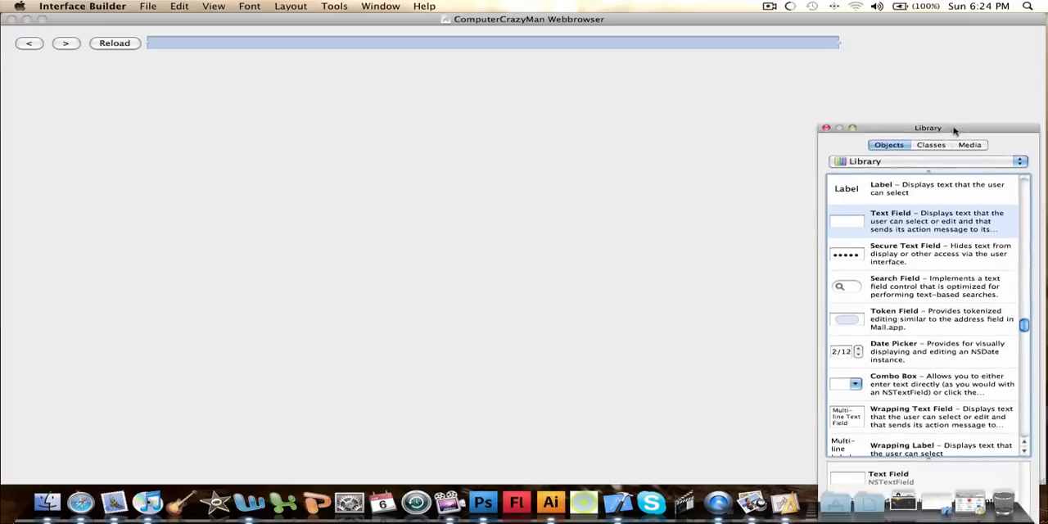
Add a push button at the top right past the address bar for the + control.
scroll("down", 3)
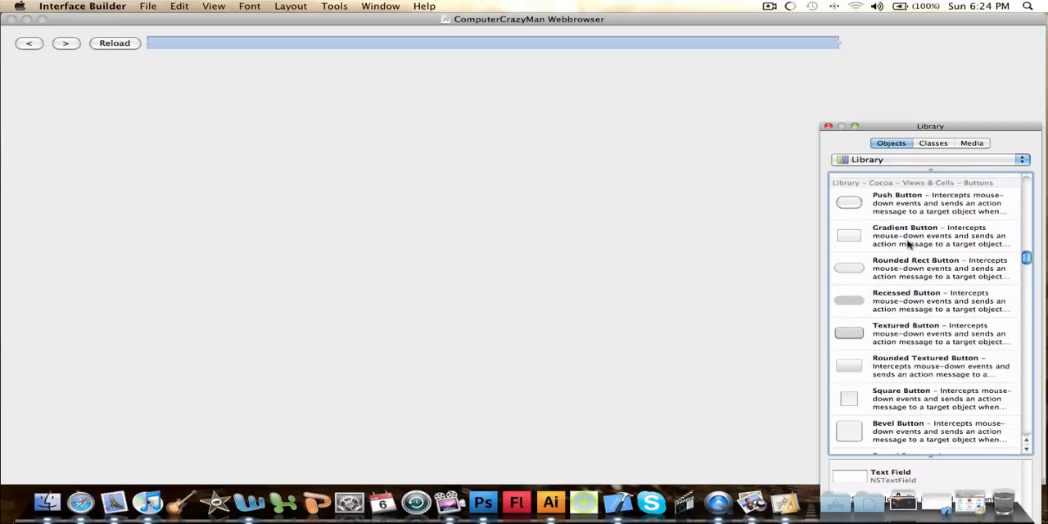
scroll("up", 3)
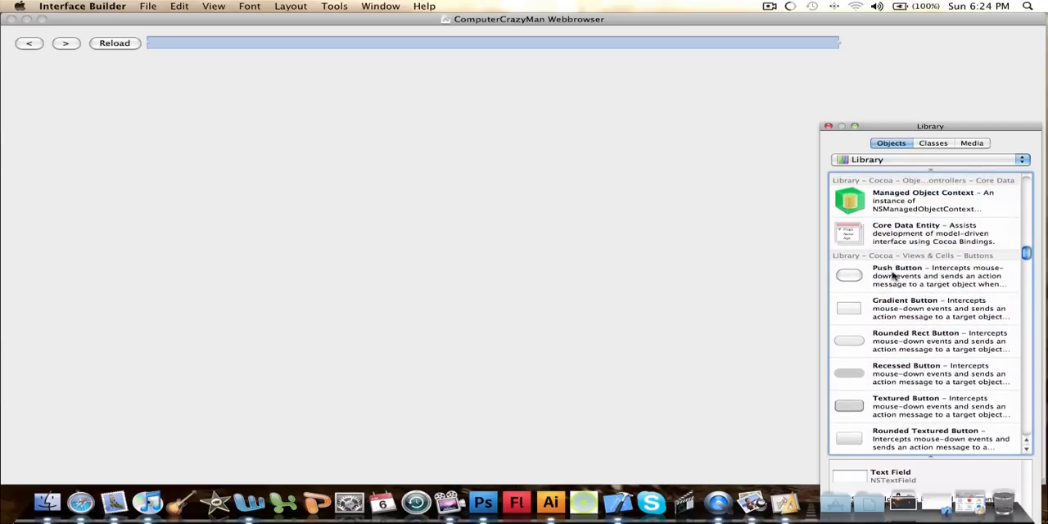
left_click_drag(848, 275, 878, 43)
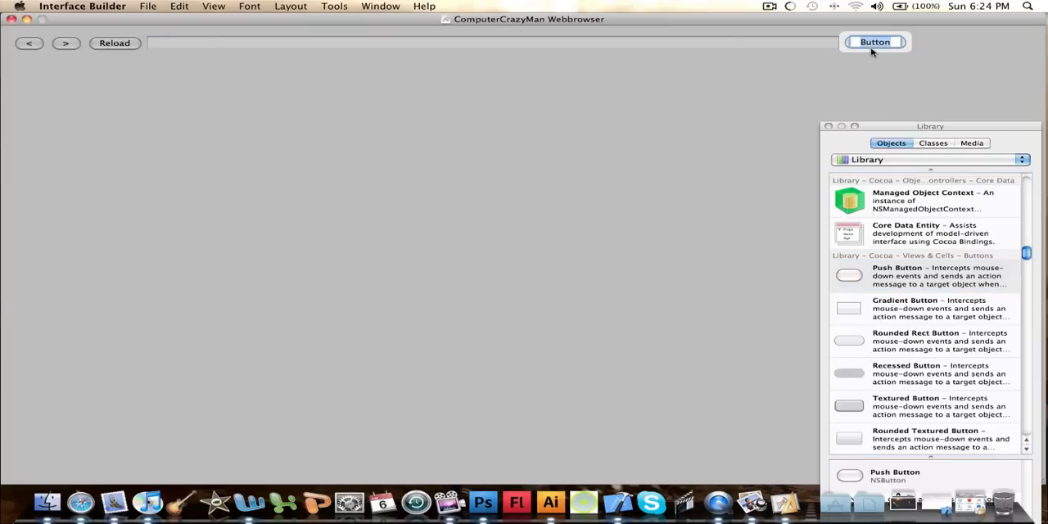
mouse_move(865, 64)
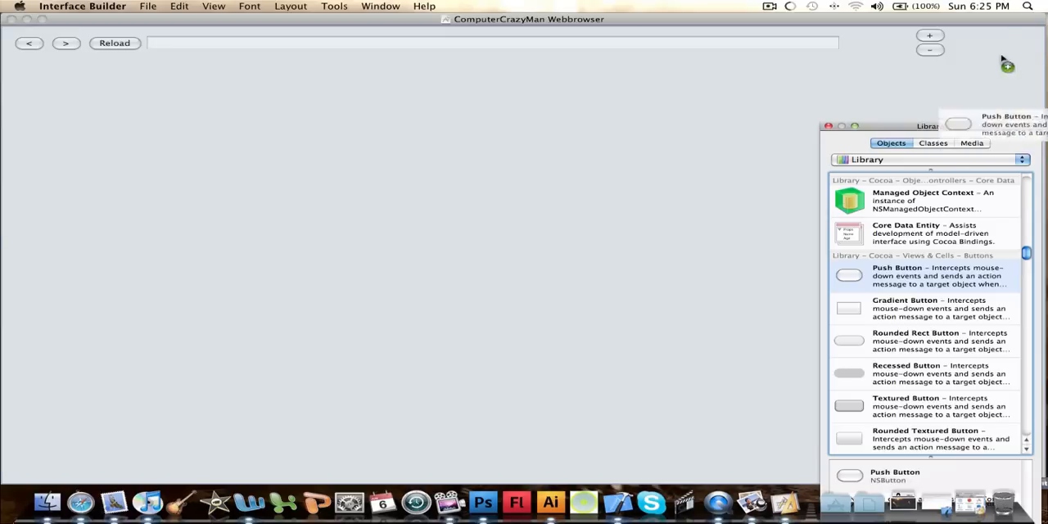
Add a Print button at the far right and a Restore font Size button beside + and −.
left_click_drag(848, 275, 993, 42)
type("Print")
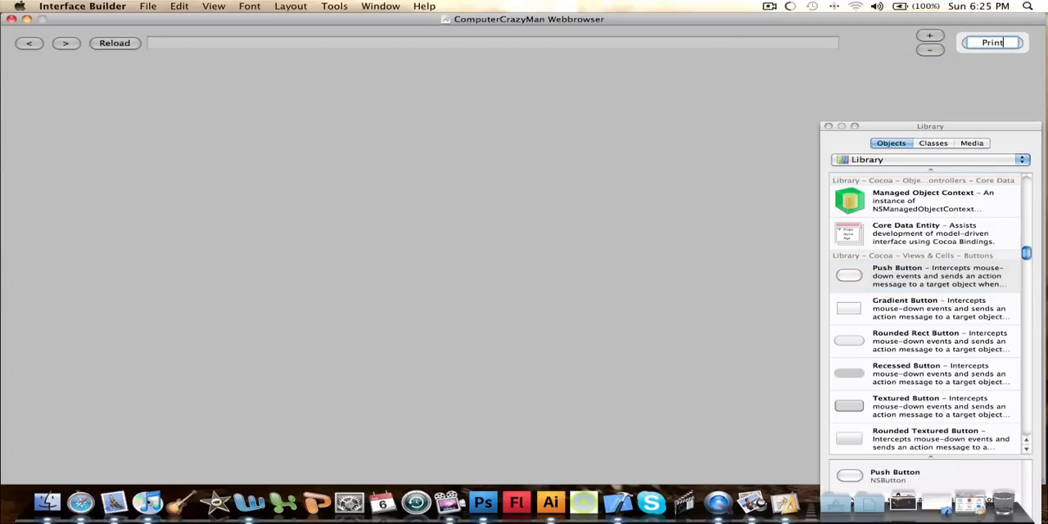
left_click(983, 43)
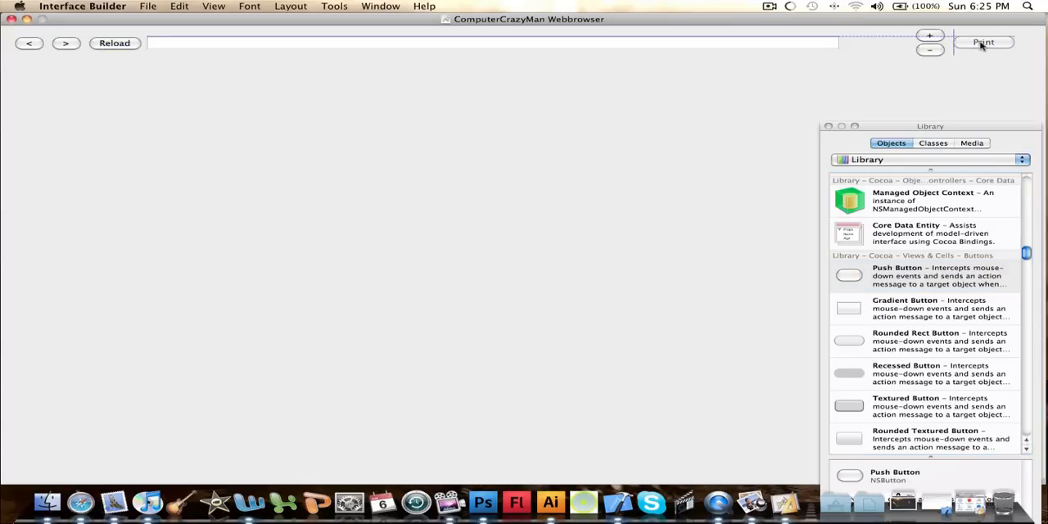
mouse_move(974, 75)
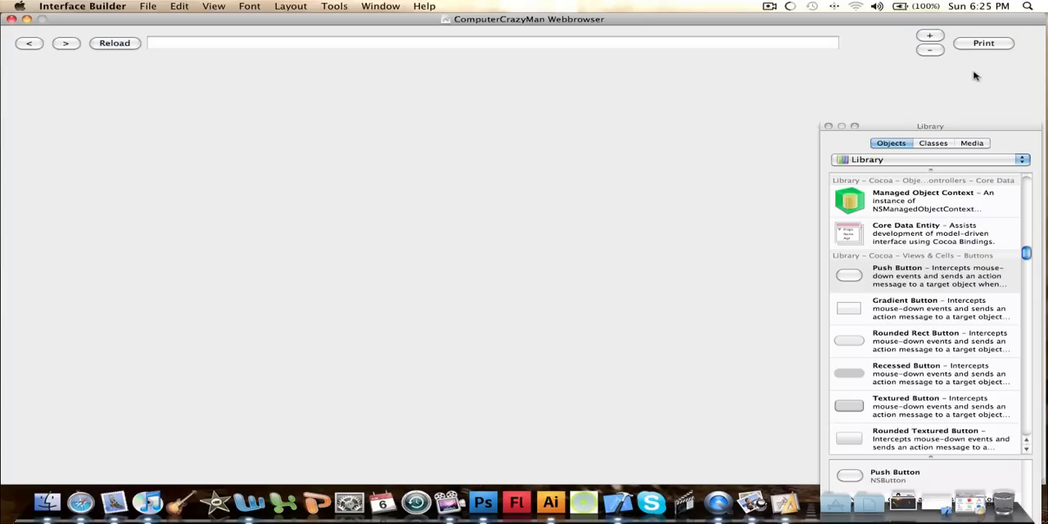
mouse_move(880, 293)
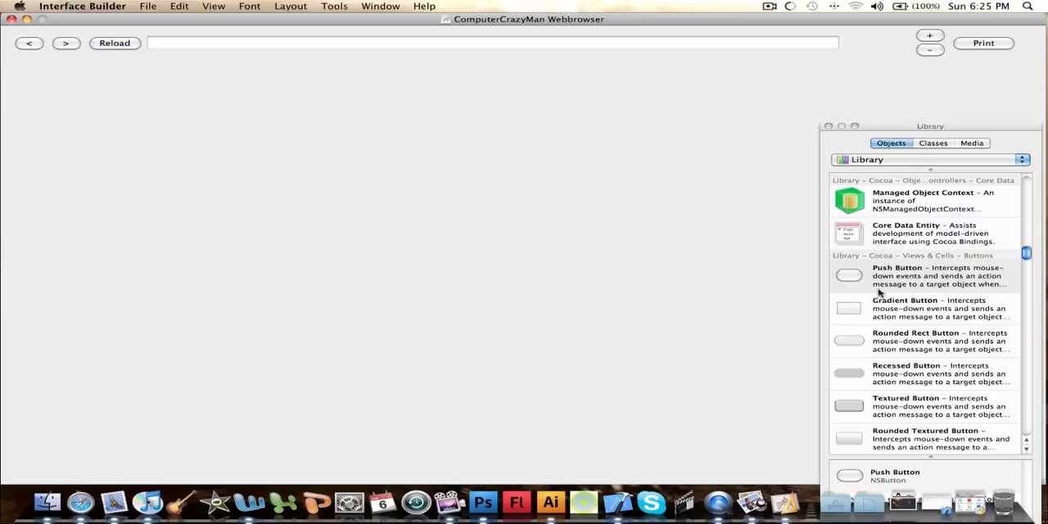
left_click_drag(849, 275, 881, 42)
type("Rest")
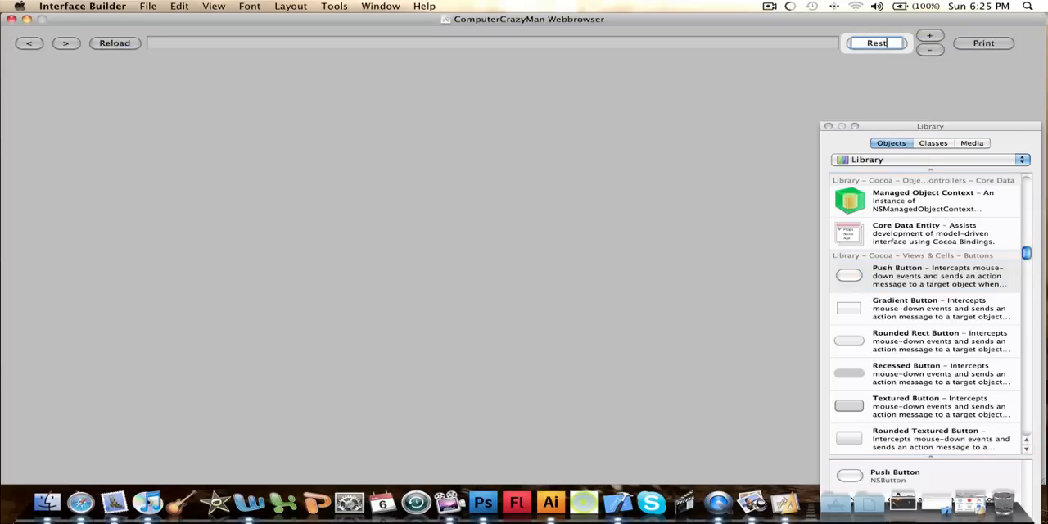
type("ore")
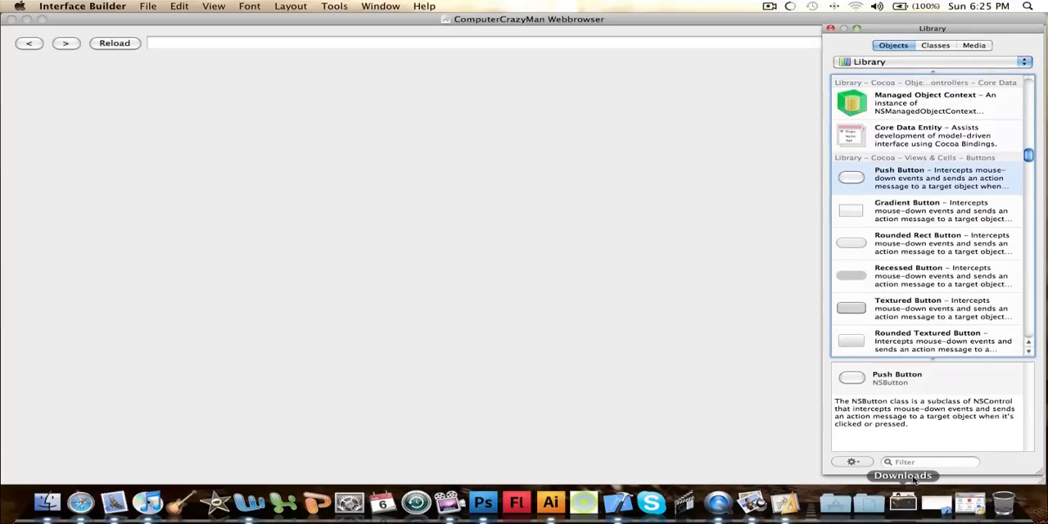
Filter the Library for 'web' and drop a WebView filling the window's content area.
type("web")
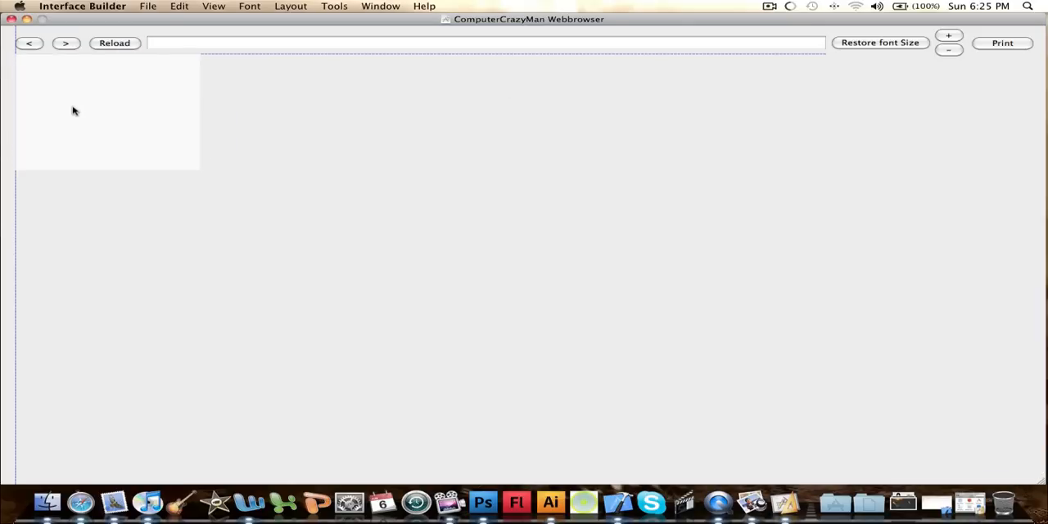
left_click_drag(200, 171, 606, 289)
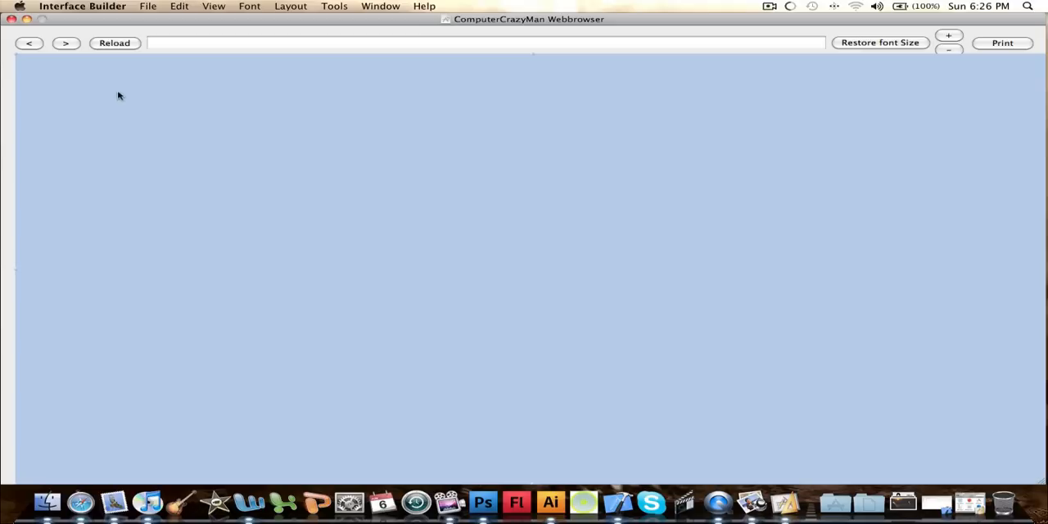
mouse_move(4, 52)
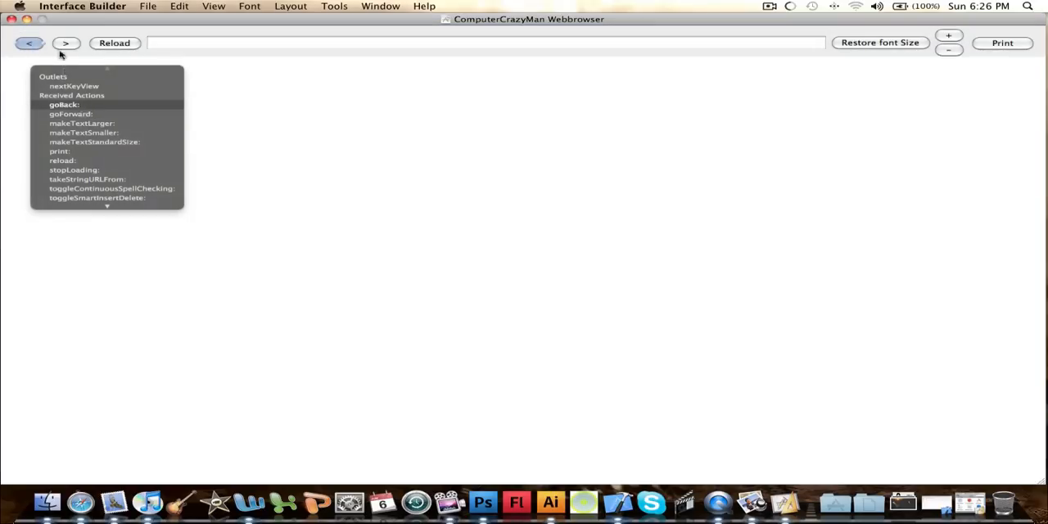
Wire the back button to the WebView's goBack: action.
left_click(65, 42)
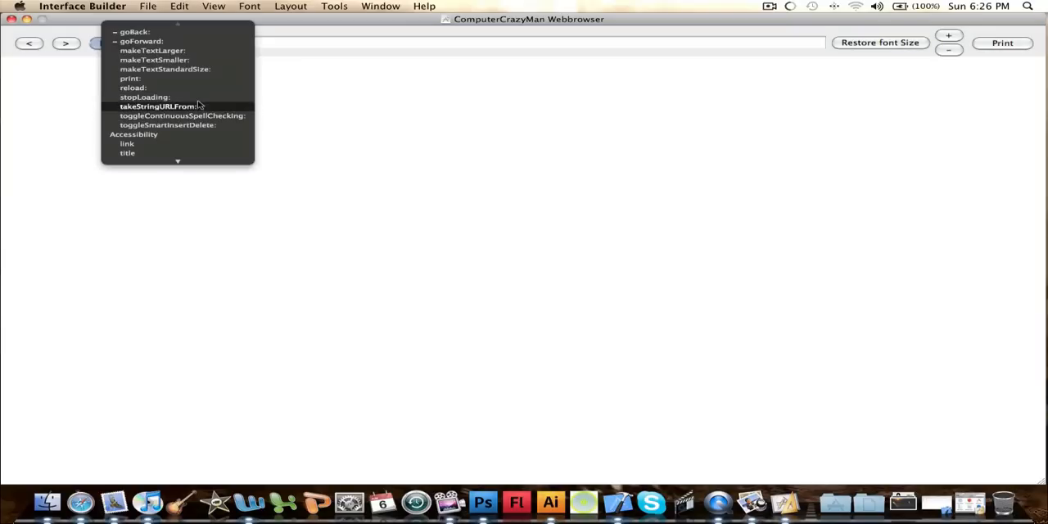
mouse_move(173, 97)
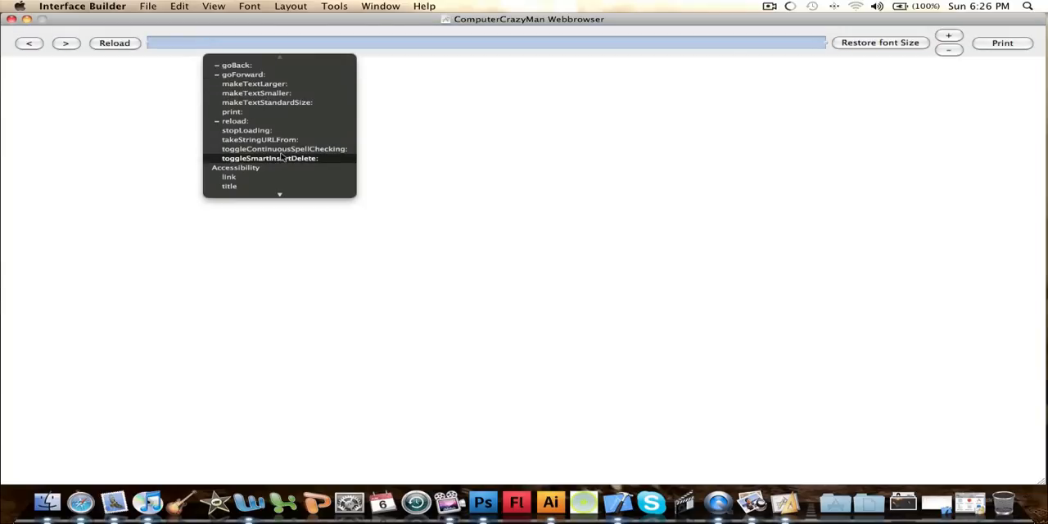
mouse_move(278, 139)
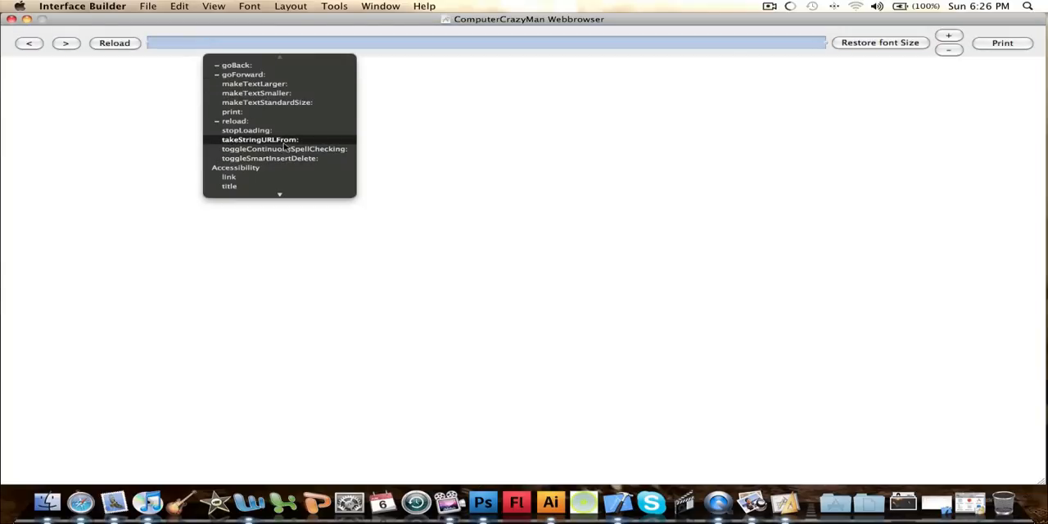
mouse_move(262, 148)
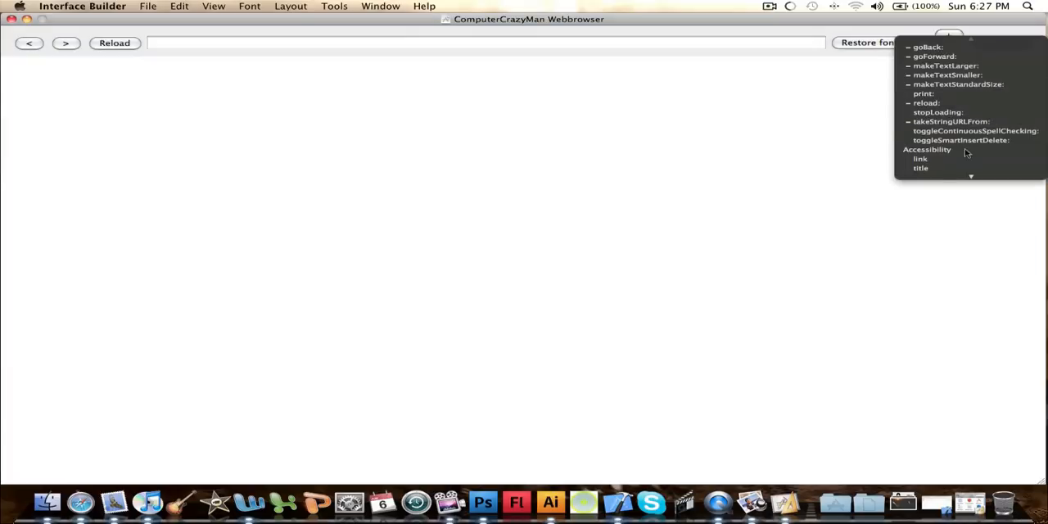
mouse_move(923, 92)
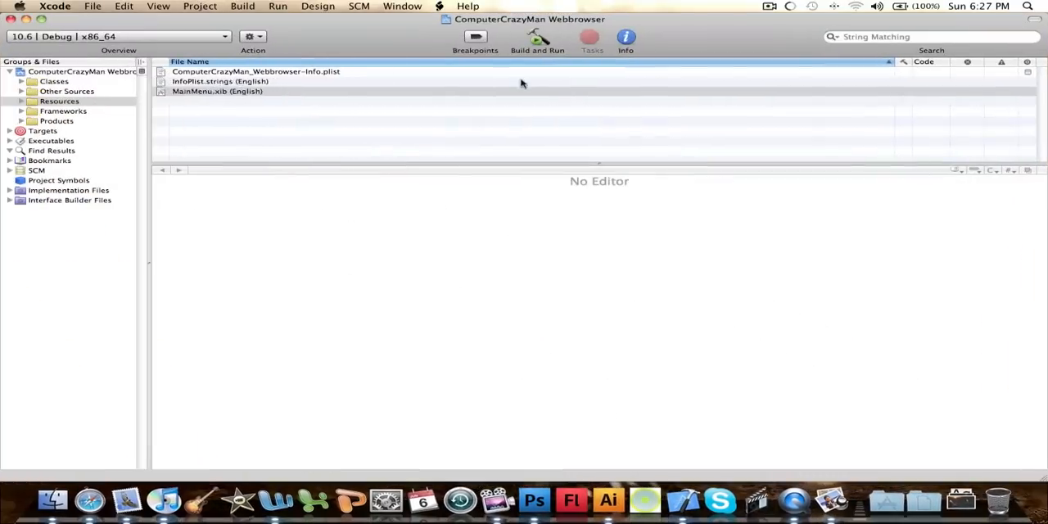
left_click(216, 91)
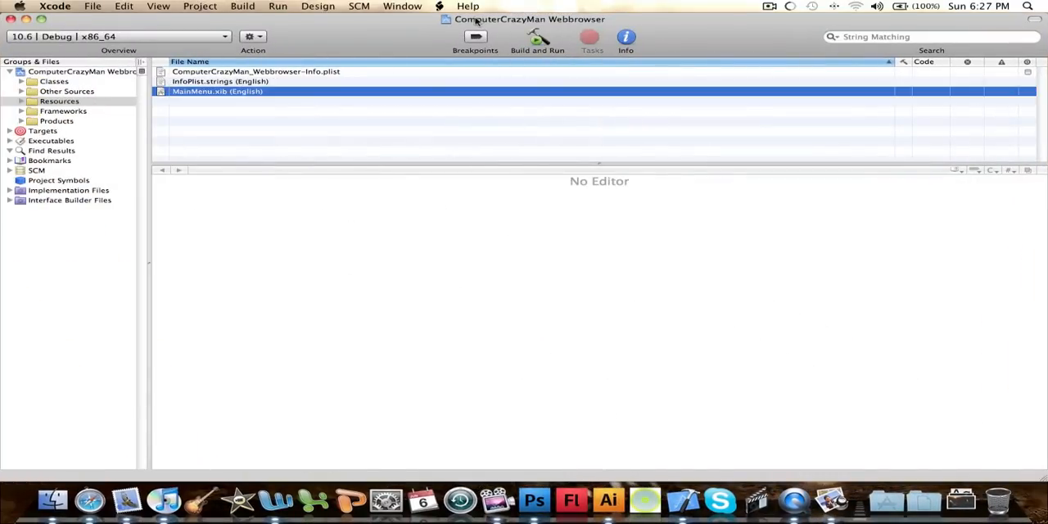
mouse_move(357, 25)
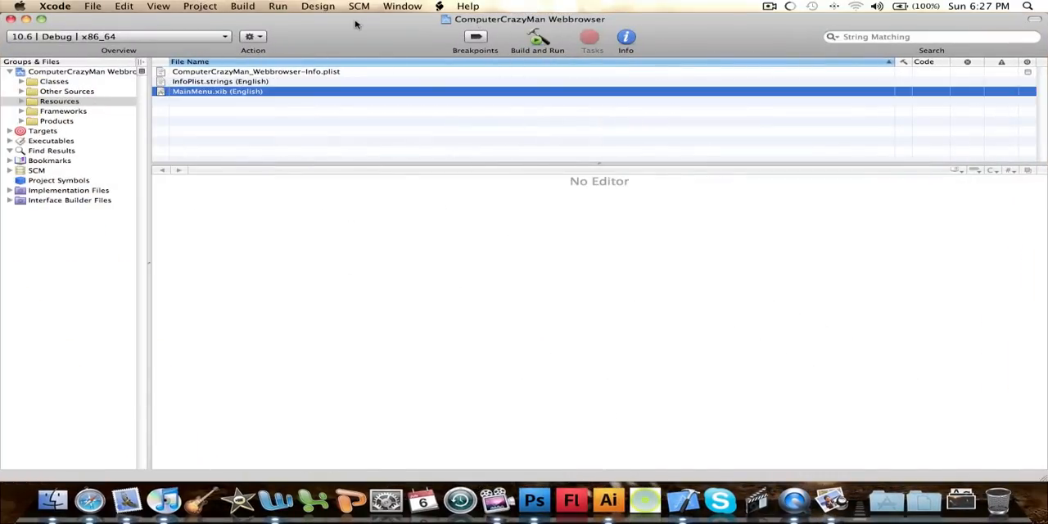
left_click(770, 7)
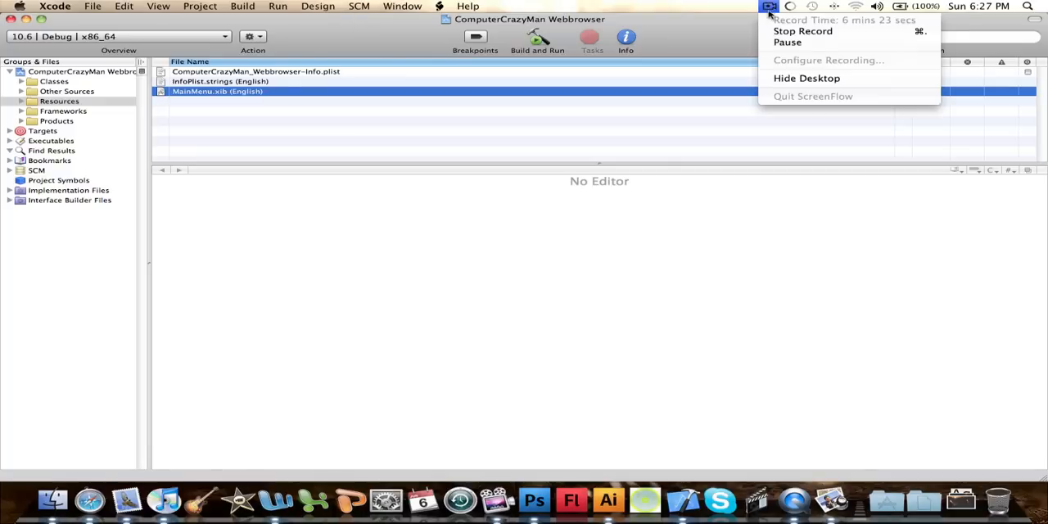
mouse_move(803, 31)
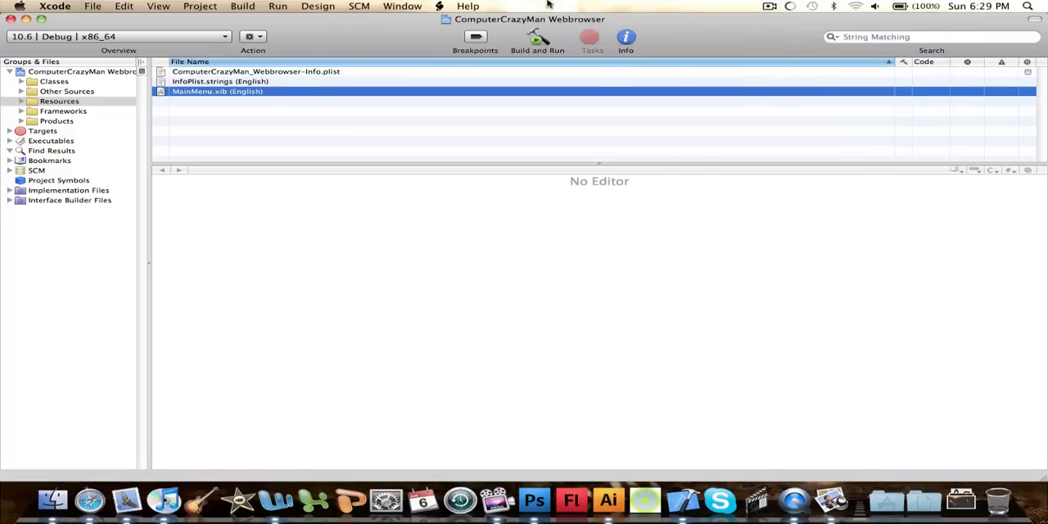
mouse_move(685, 3)
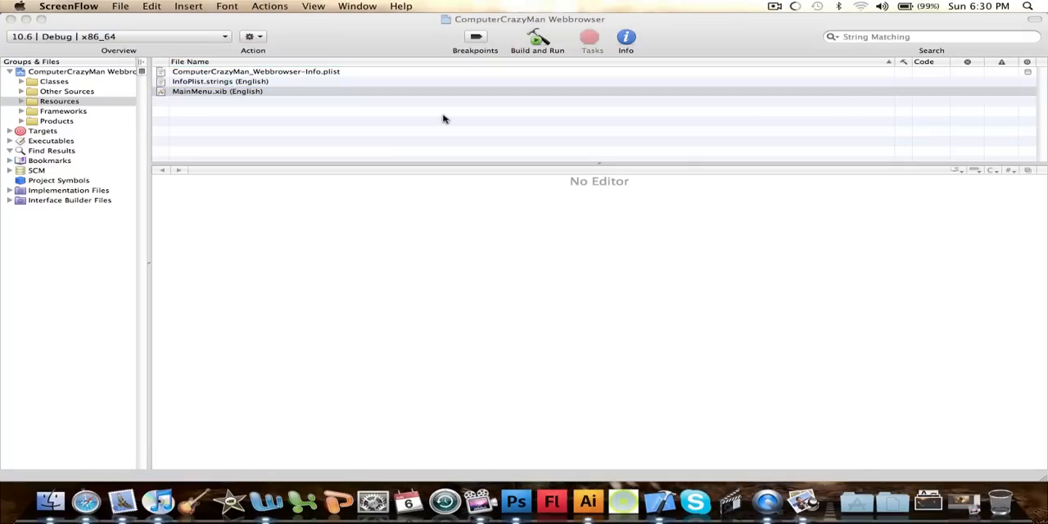
mouse_move(596, 131)
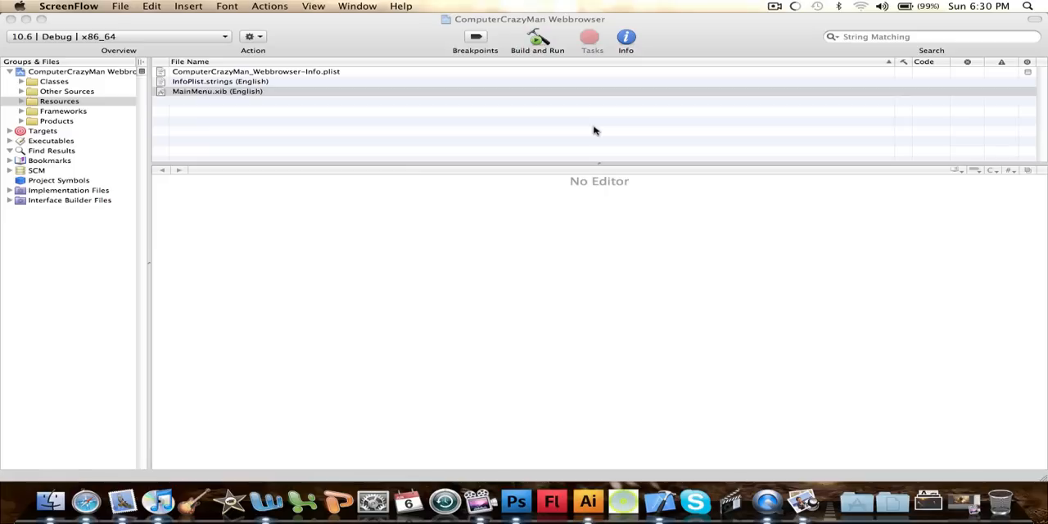
mouse_move(622, 125)
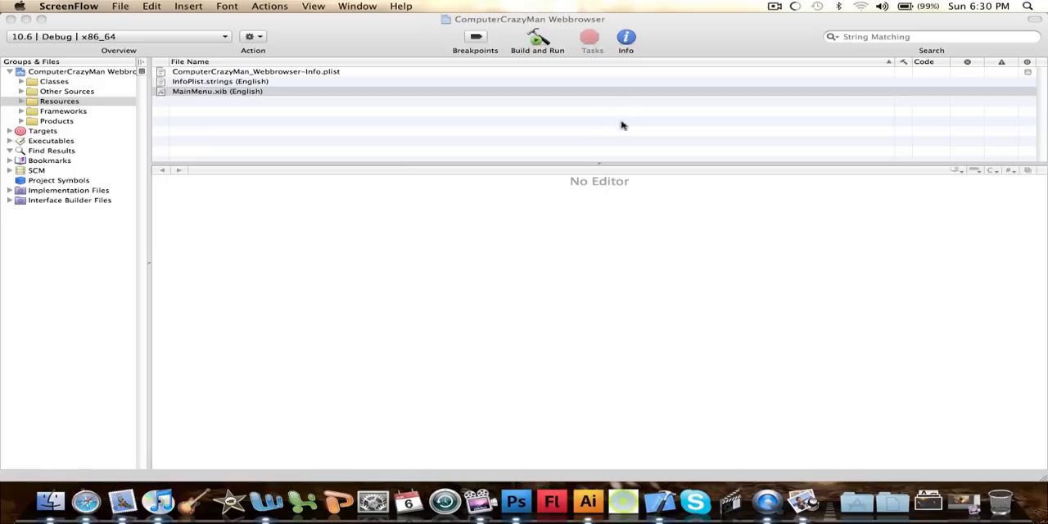
mouse_move(524, 23)
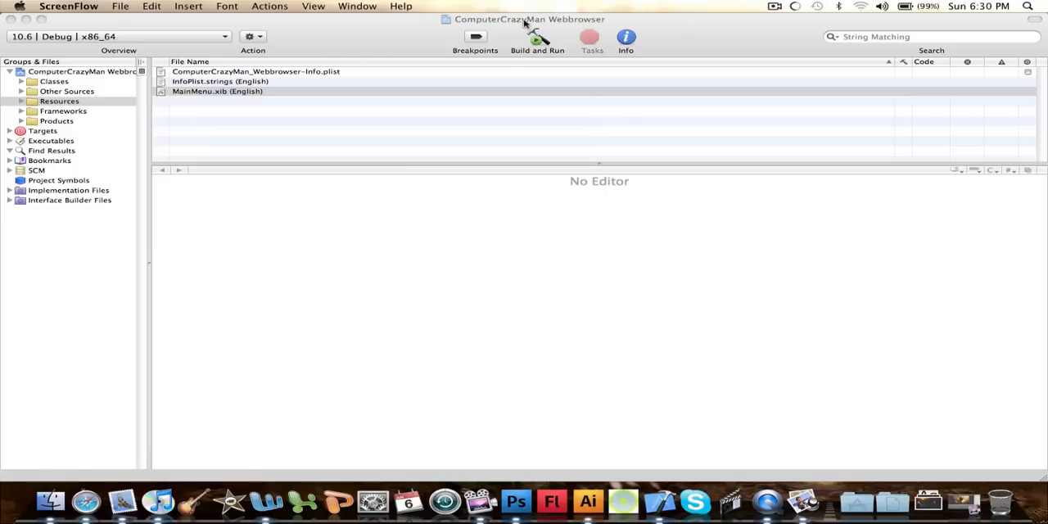
left_click(773, 7)
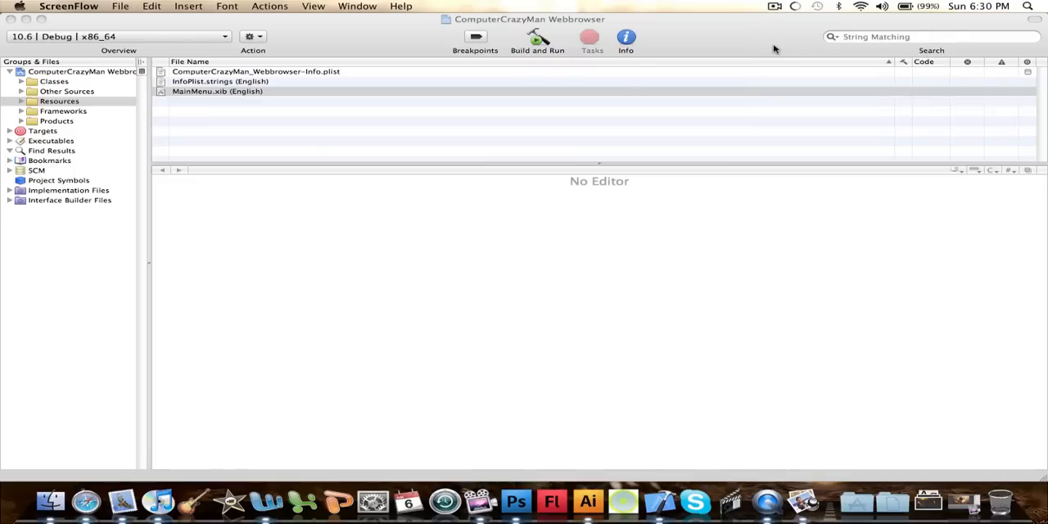
mouse_move(867, 24)
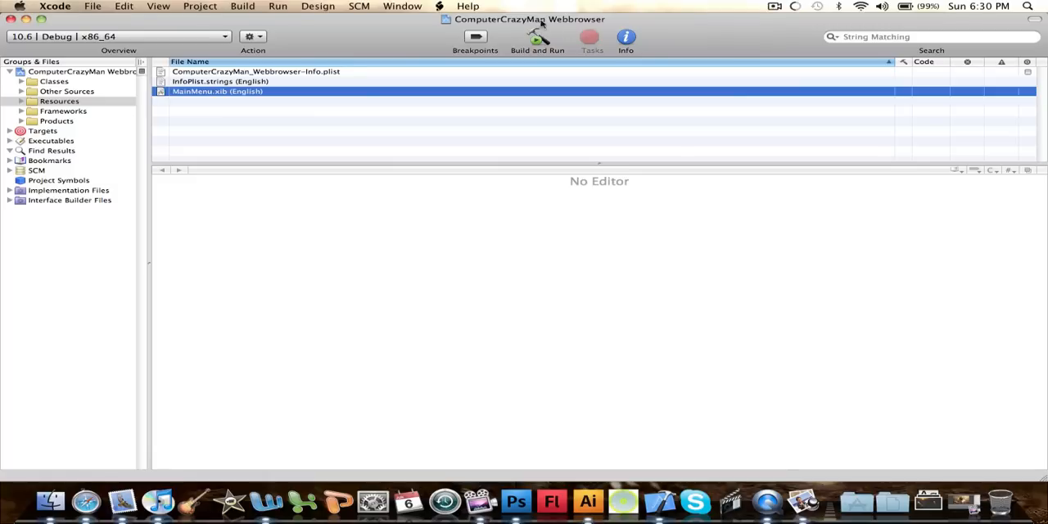
left_click(537, 36)
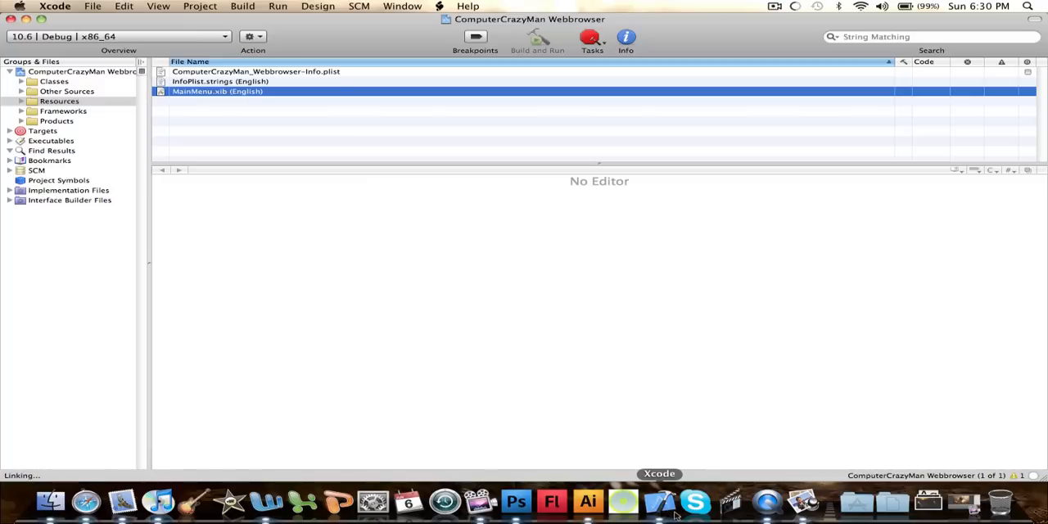
Build and run ComputerCrazyMan Webbrowser; build succeeds but the app stops on SIGABRT.
left_click(537, 39)
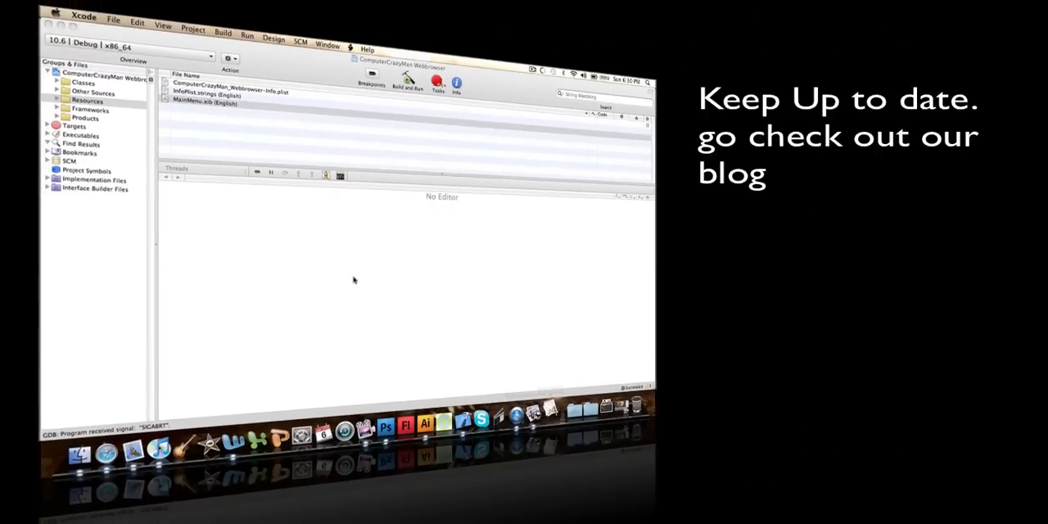
left_click(206, 101)
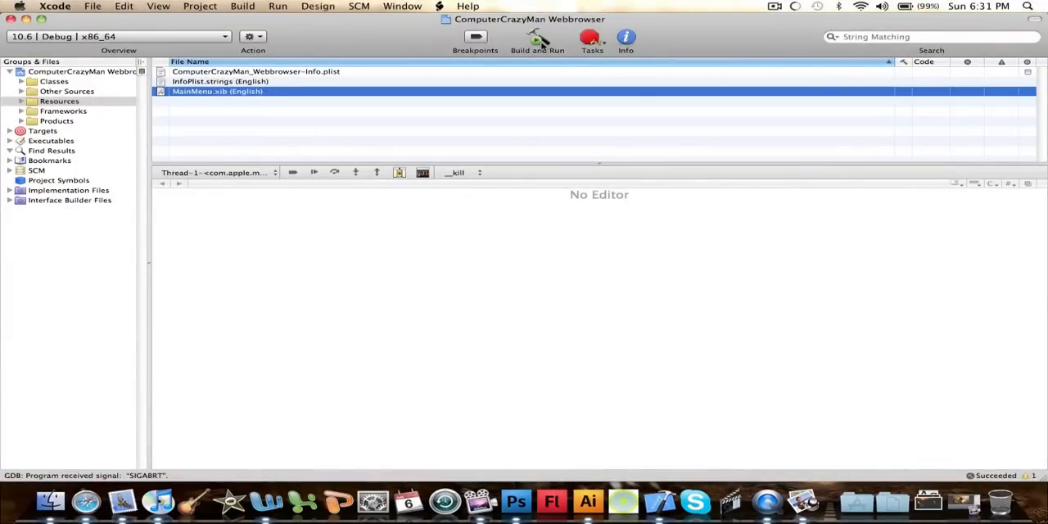
left_click(537, 36)
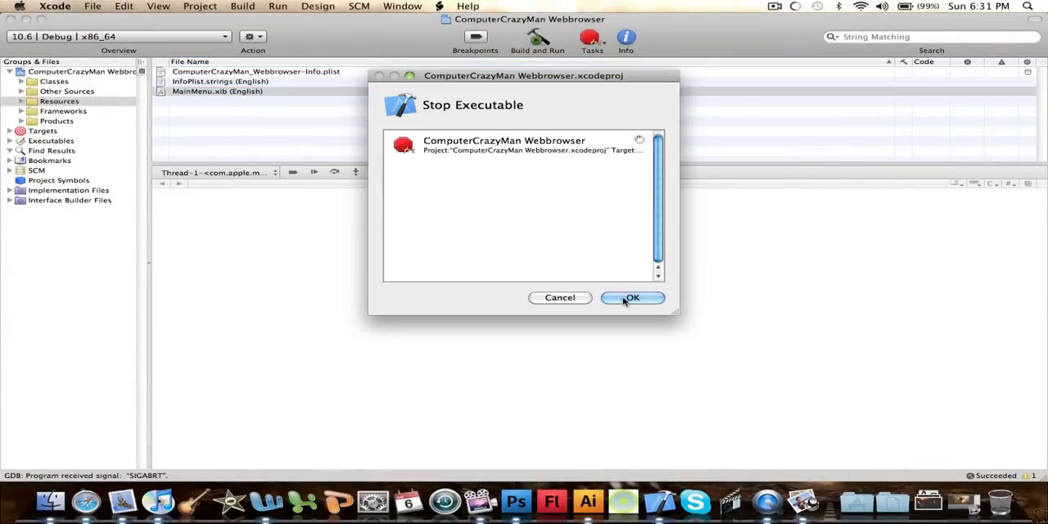
left_click(632, 298)
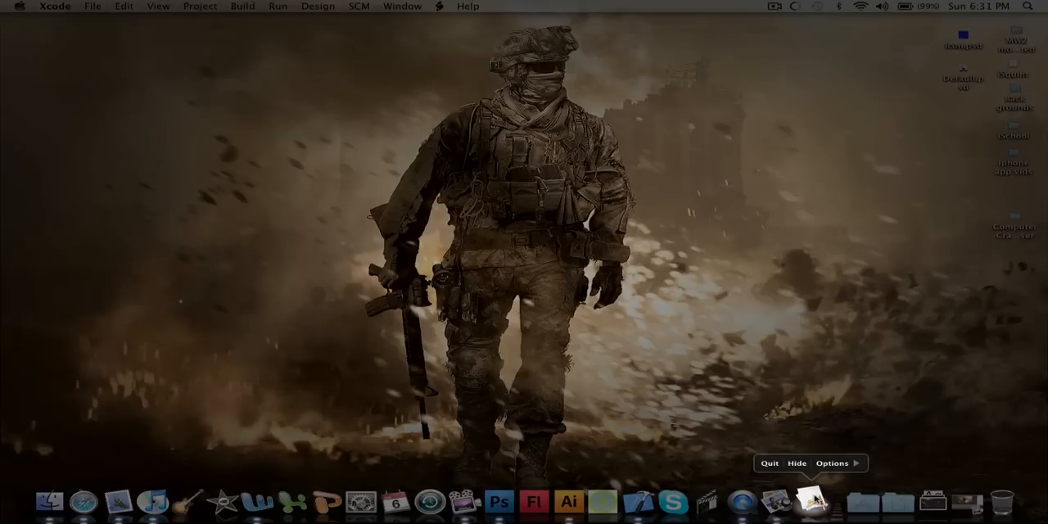
left_click(809, 494)
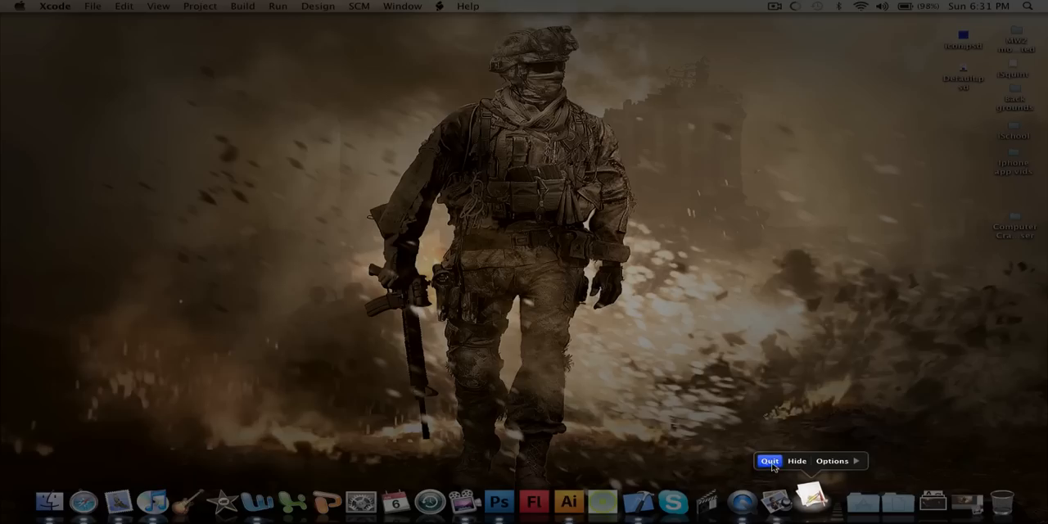
left_click(809, 495)
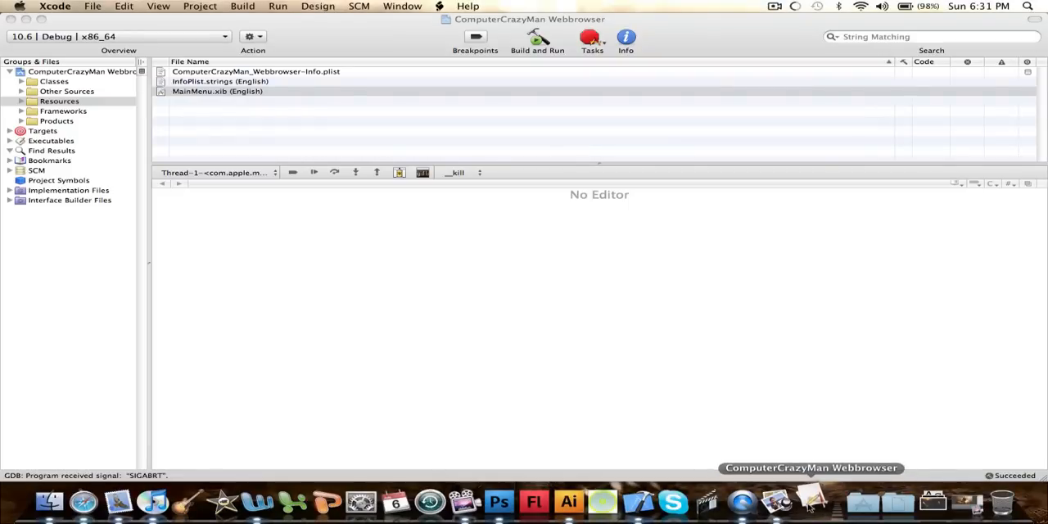
right_click(814, 495)
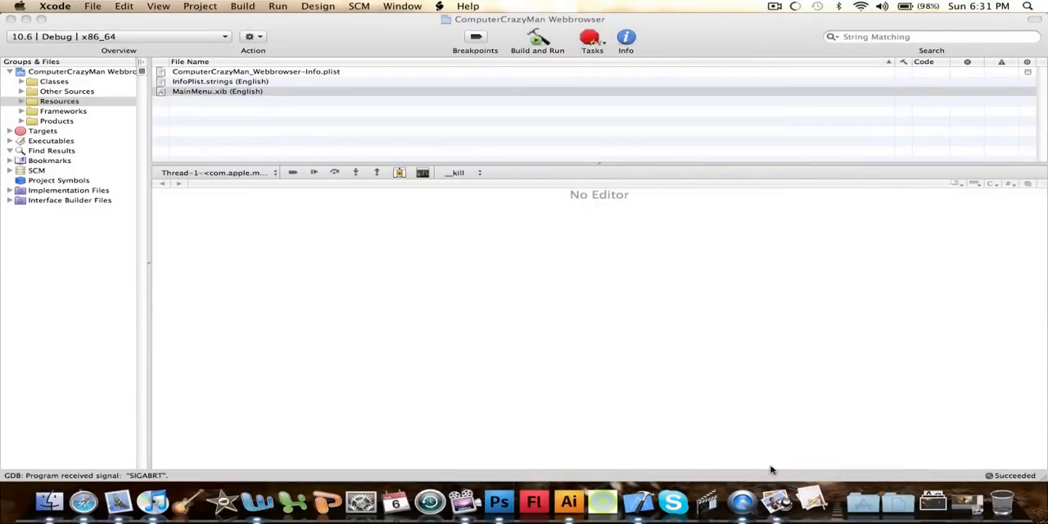
left_click(216, 91)
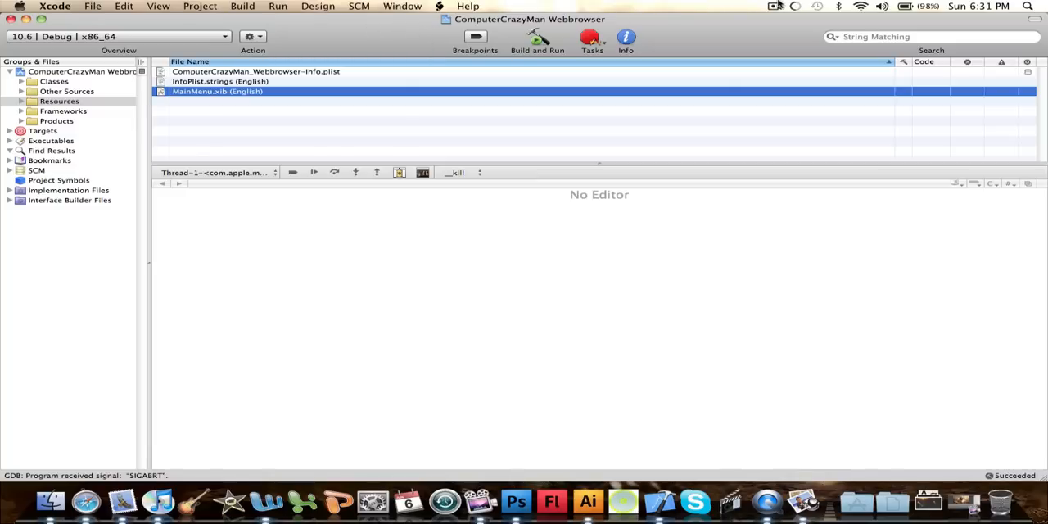
mouse_move(648, 13)
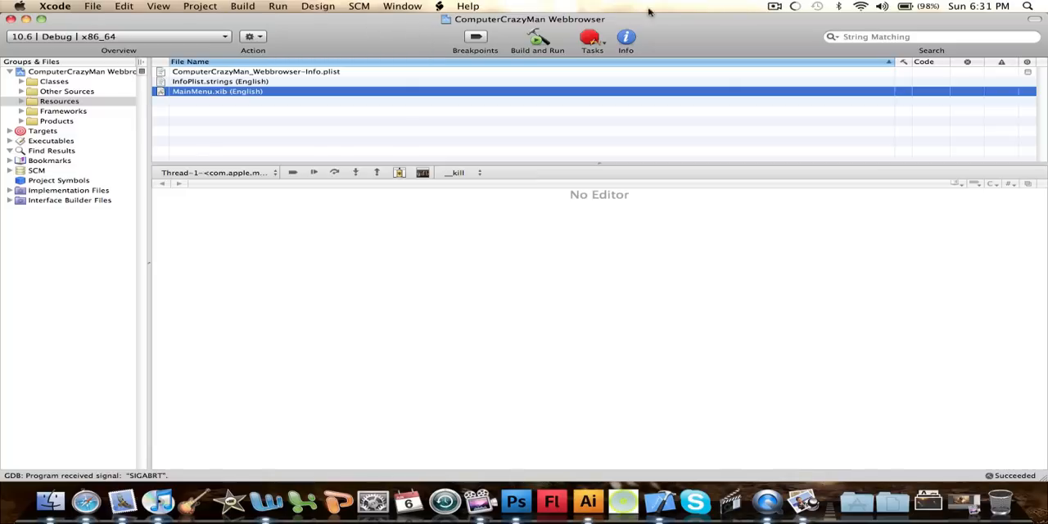
left_click(10, 20)
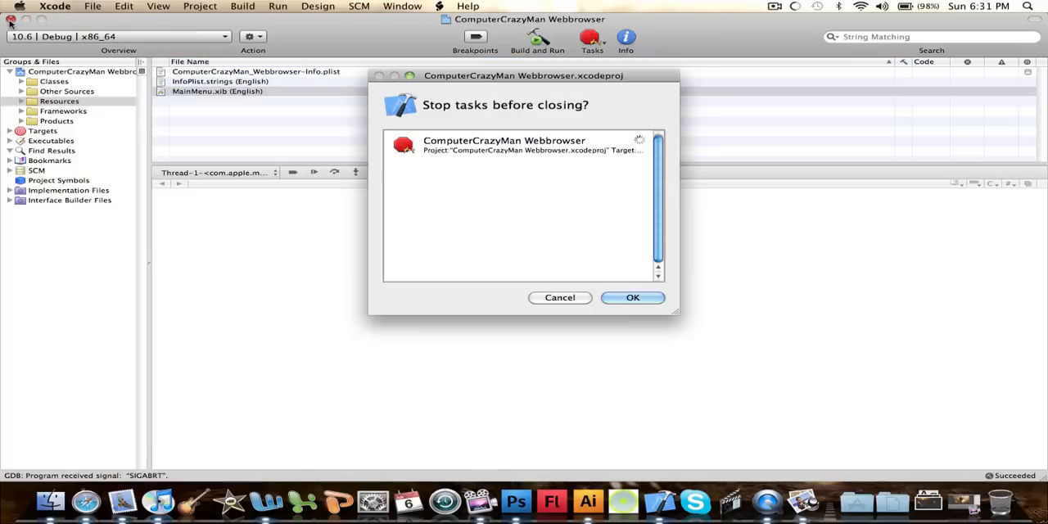
left_click(632, 298)
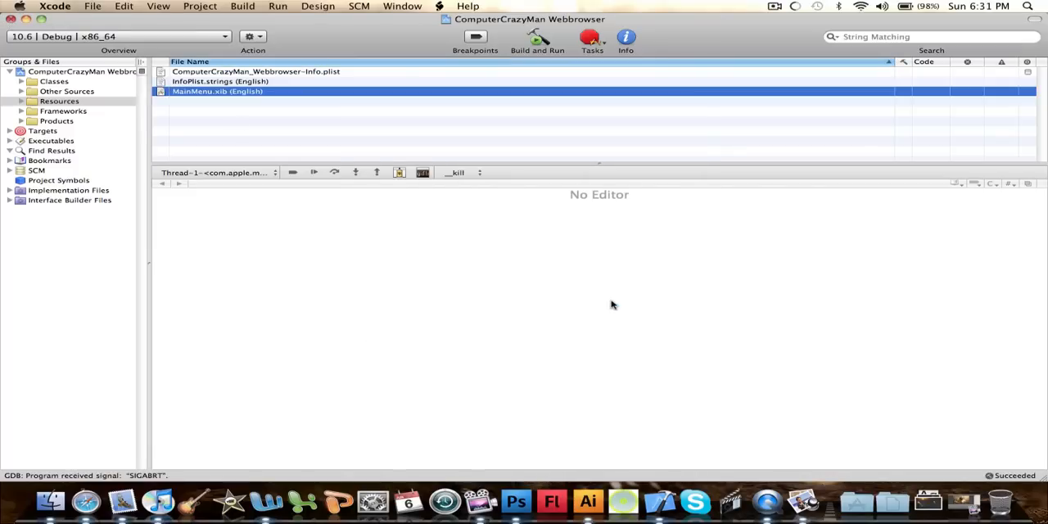